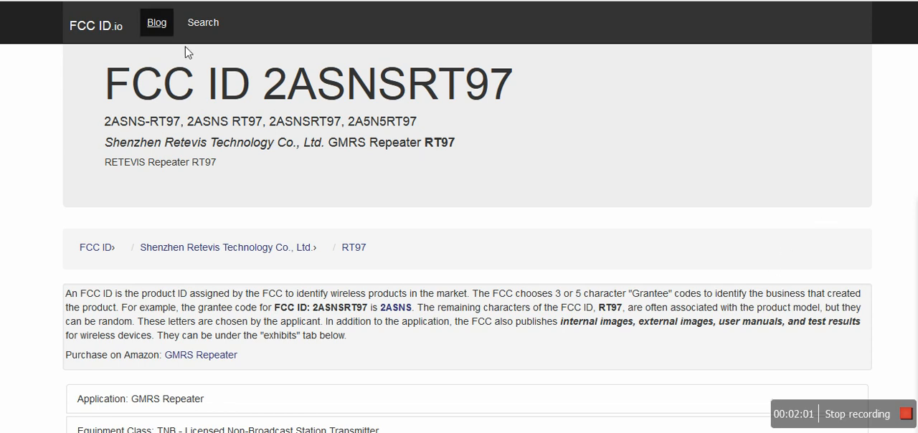
pyautogui.moveTo(502, 169)
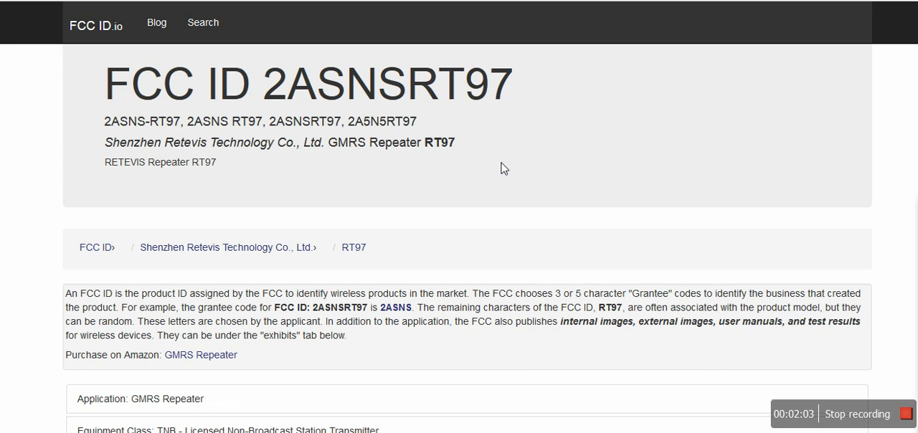
pyautogui.moveTo(773, 376)
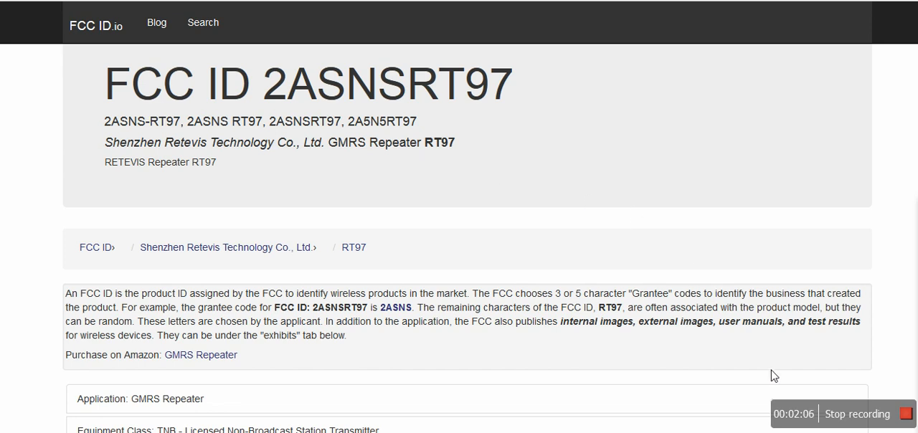
# - Scroll the 2ASNSRT97 page past Operating Frequencies to the Exhibits document rows
pyautogui.scroll(-3)
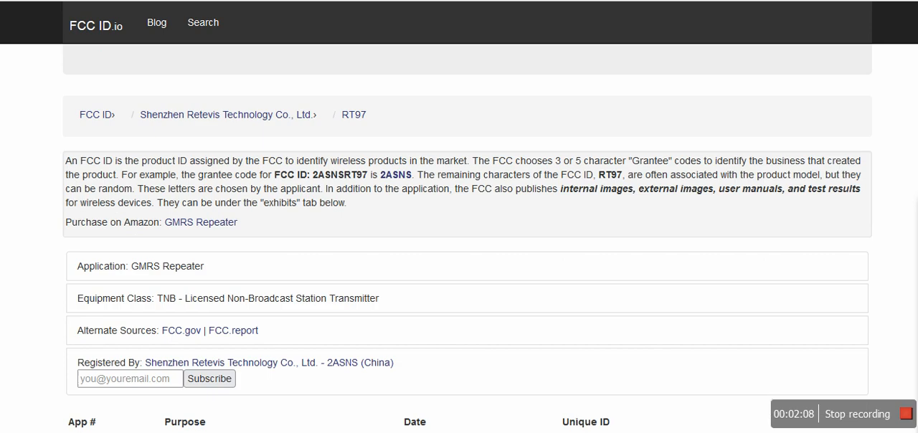
pyautogui.scroll(-3)
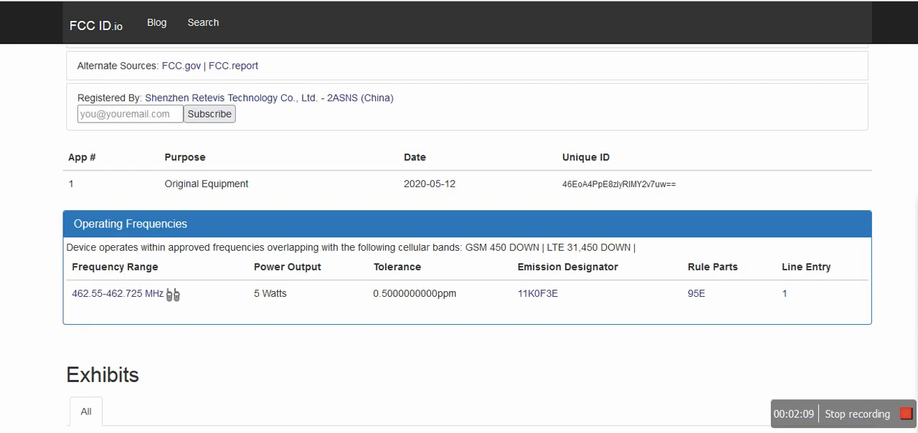
pyautogui.scroll(-3)
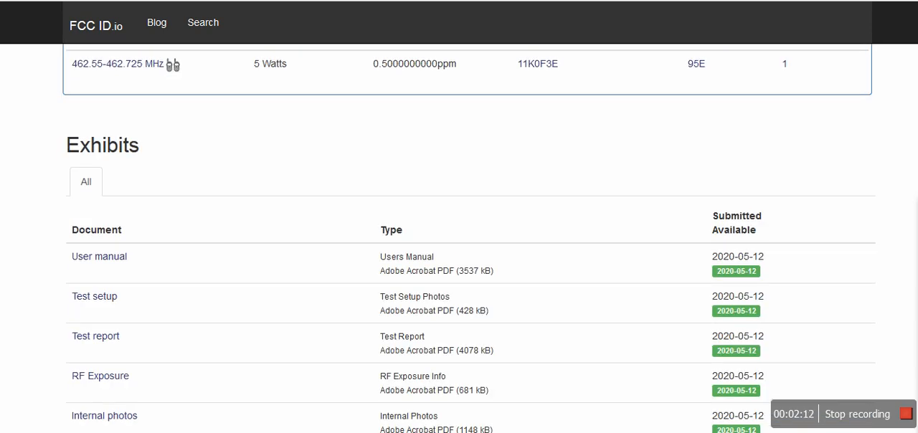
pyautogui.scroll(-3)
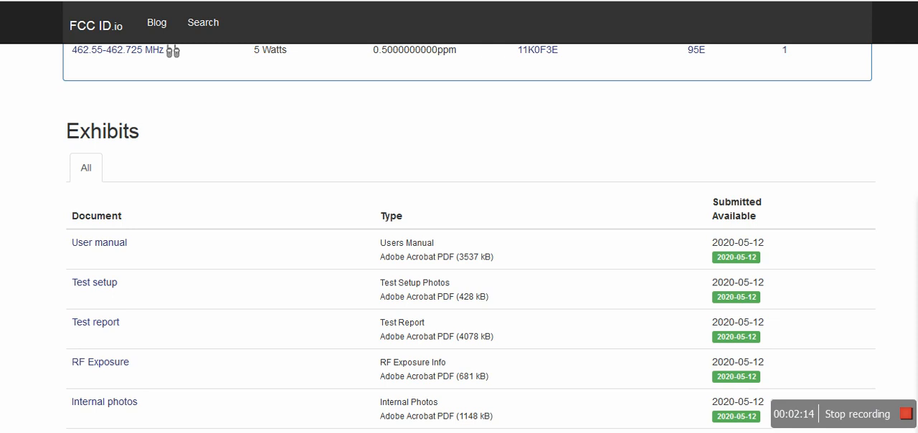
pyautogui.scroll(-3)
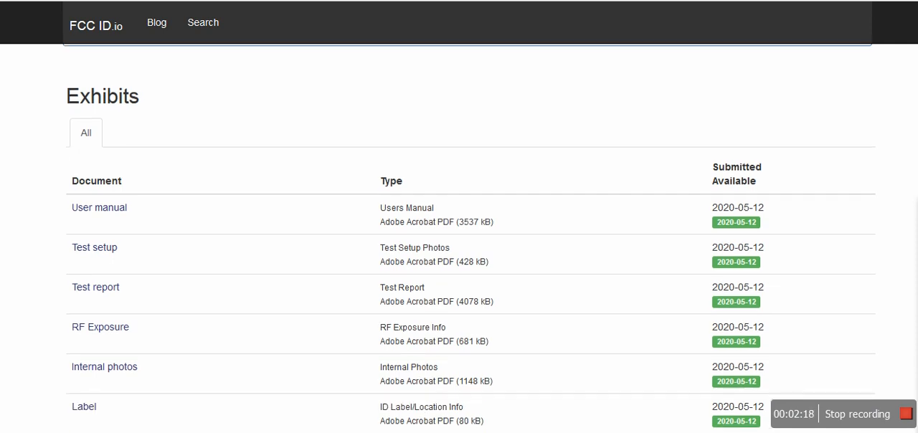
pyautogui.scroll(-3)
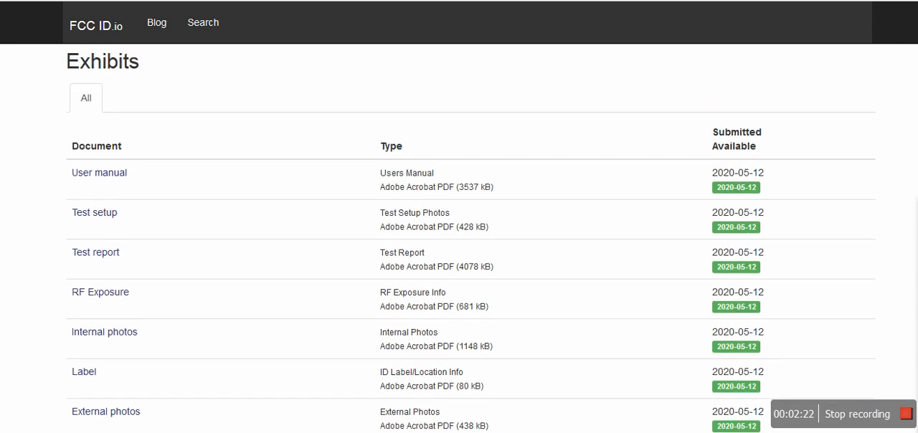
pyautogui.scroll(-3)
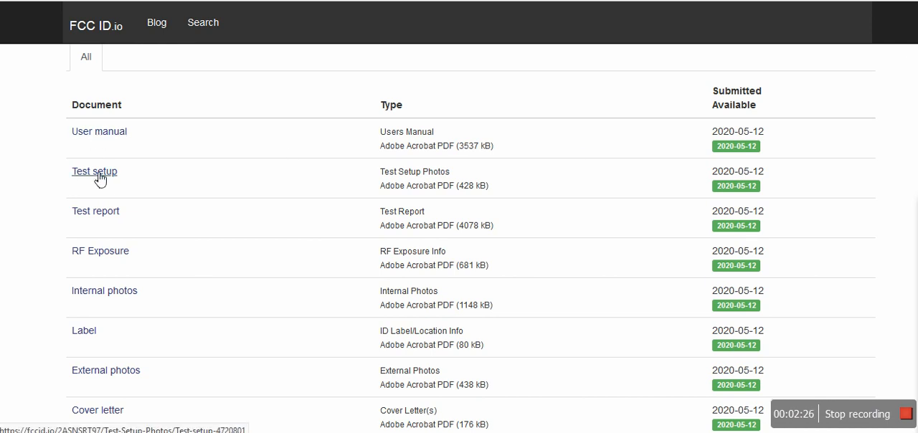
pyautogui.moveTo(115, 257)
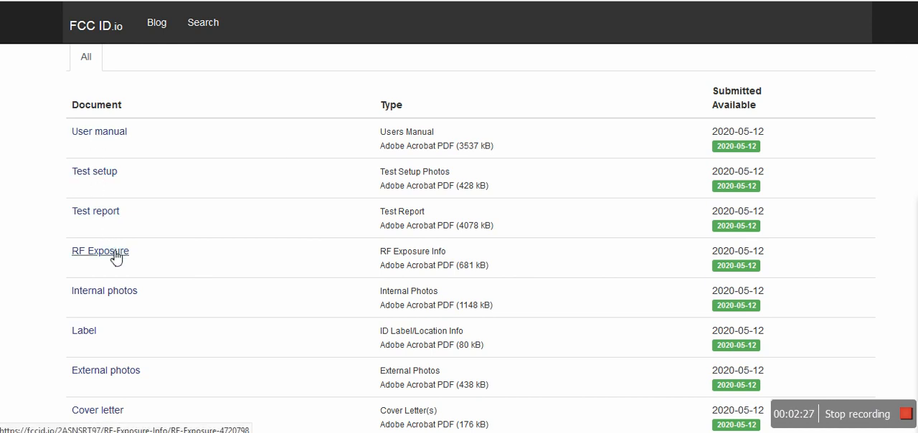
pyautogui.scroll(-3)
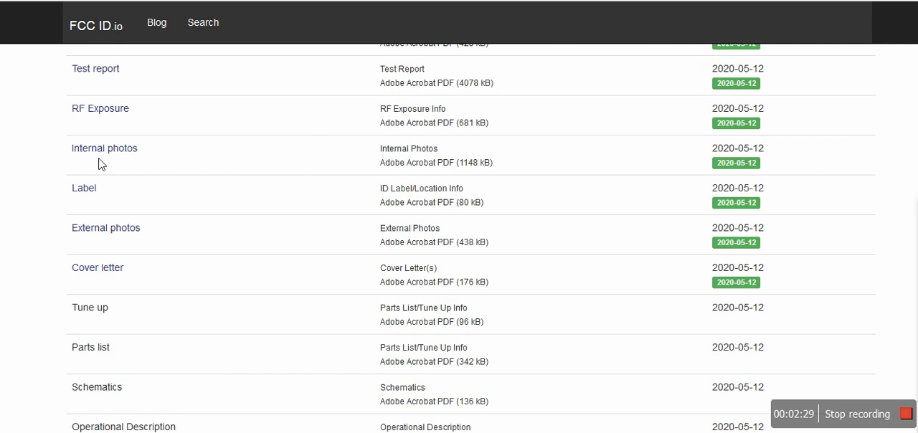
pyautogui.moveTo(105, 228)
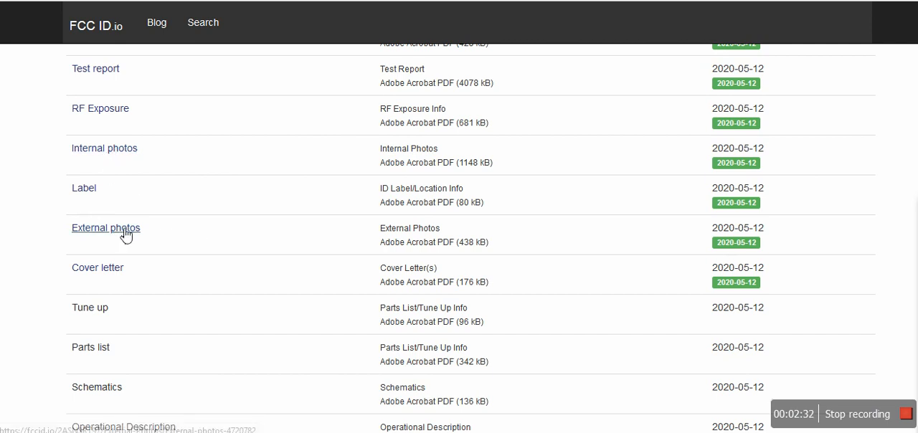
pyautogui.scroll(-3)
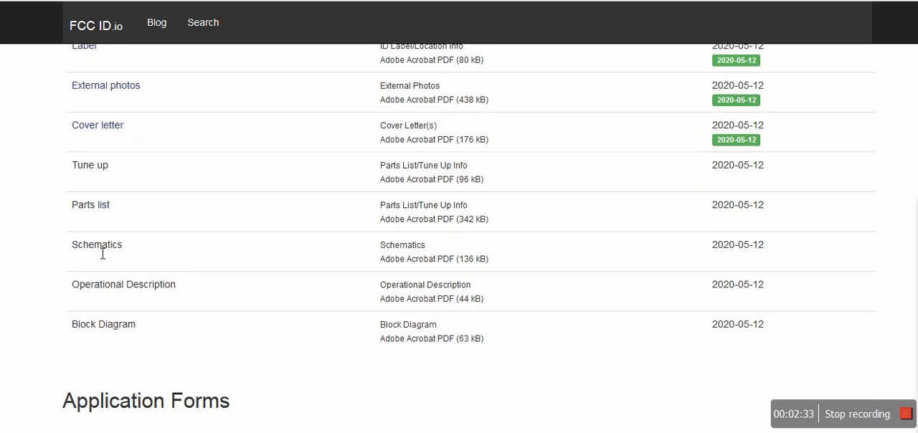
pyautogui.moveTo(91, 216)
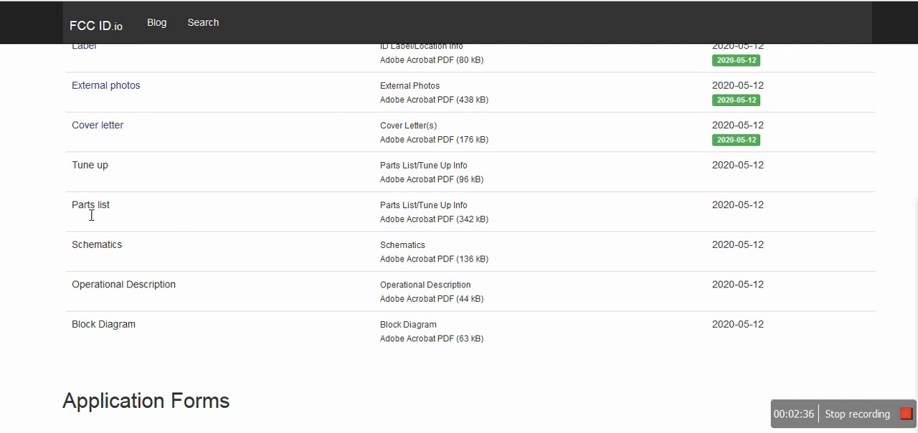
pyautogui.moveTo(82, 188)
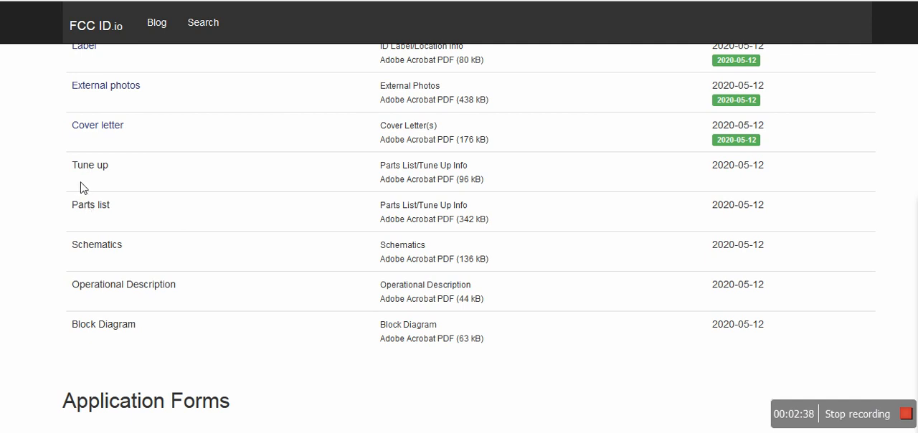
pyautogui.moveTo(157, 299)
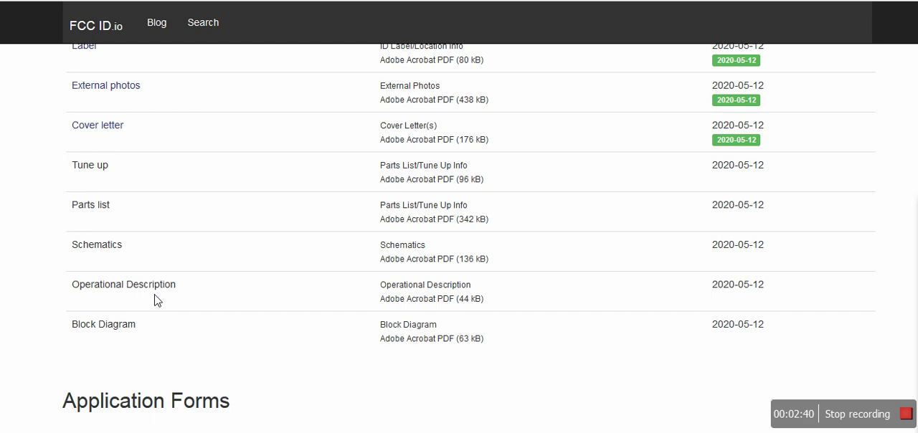
pyautogui.moveTo(190, 280)
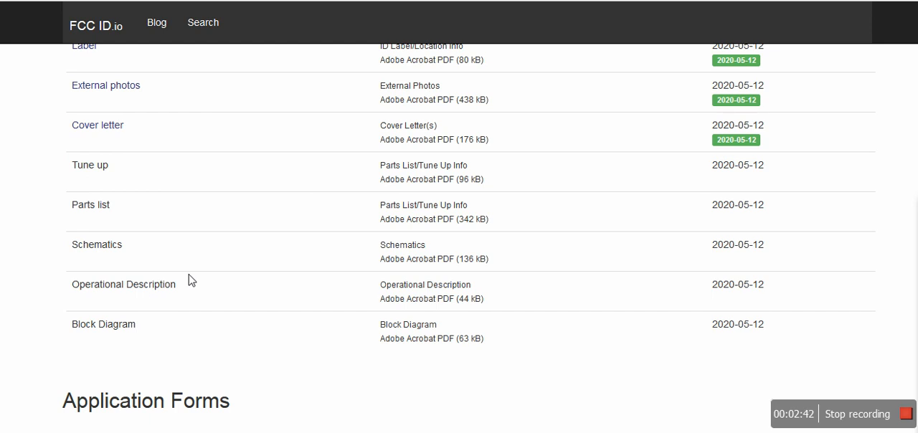
pyautogui.scroll(3)
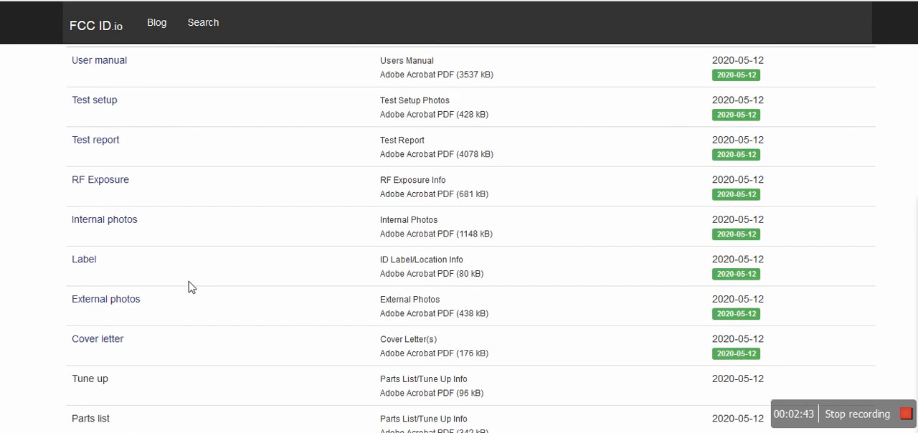
pyautogui.moveTo(136, 244)
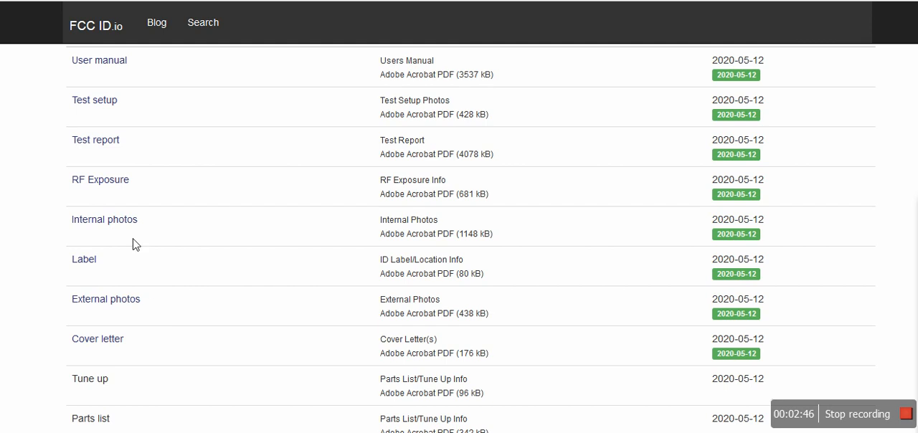
pyautogui.moveTo(101, 225)
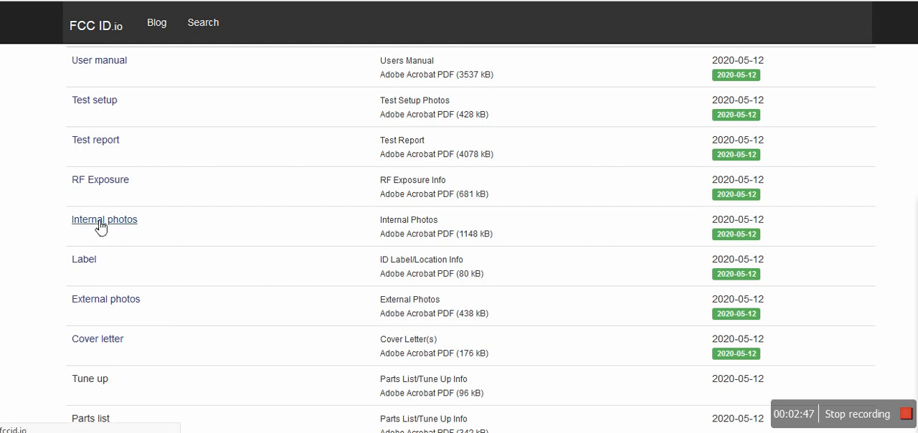
# - Open the Internal photos exhibit and scroll through its enclosure and circuit board photos
pyautogui.click(104, 220)
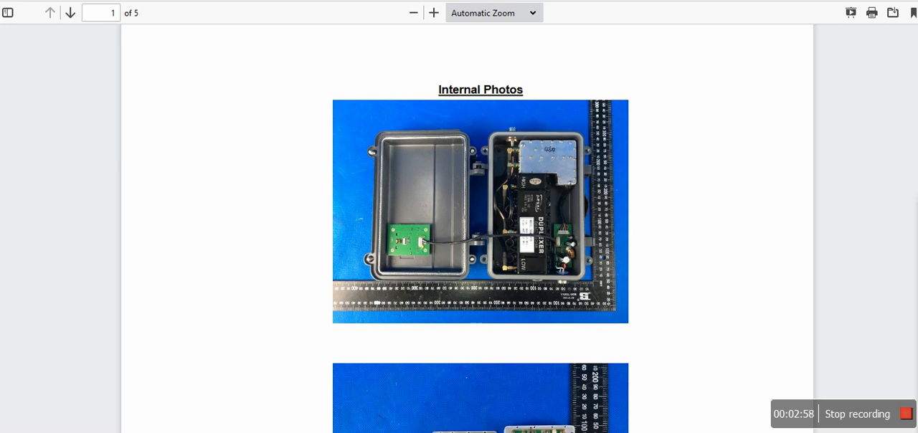
pyautogui.scroll(-3)
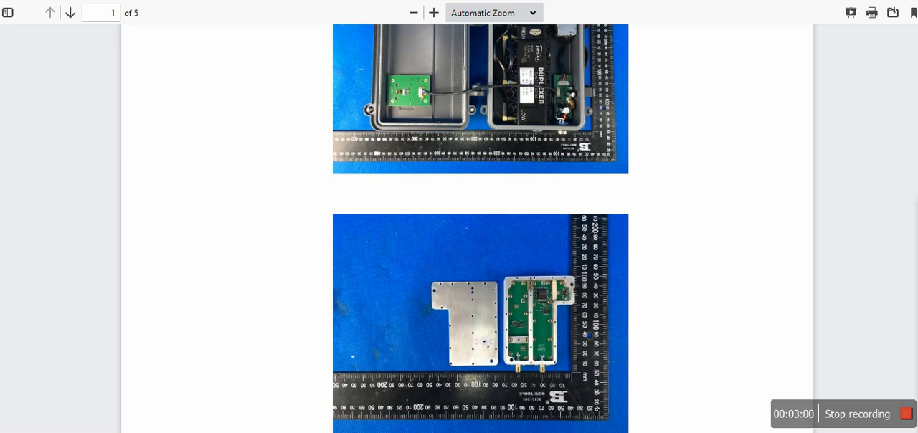
pyautogui.scroll(-3)
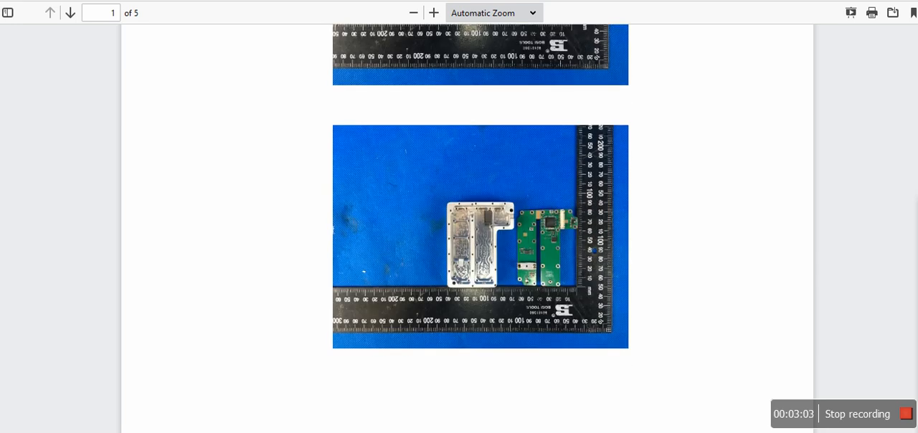
pyautogui.scroll(-3)
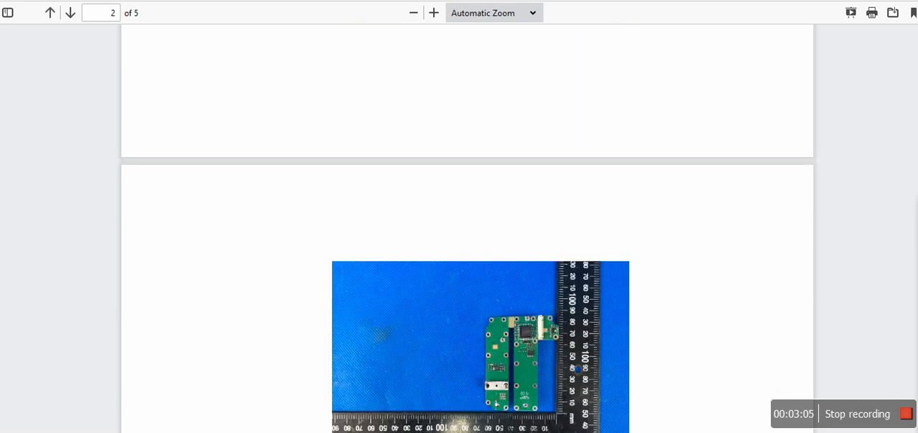
pyautogui.scroll(-3)
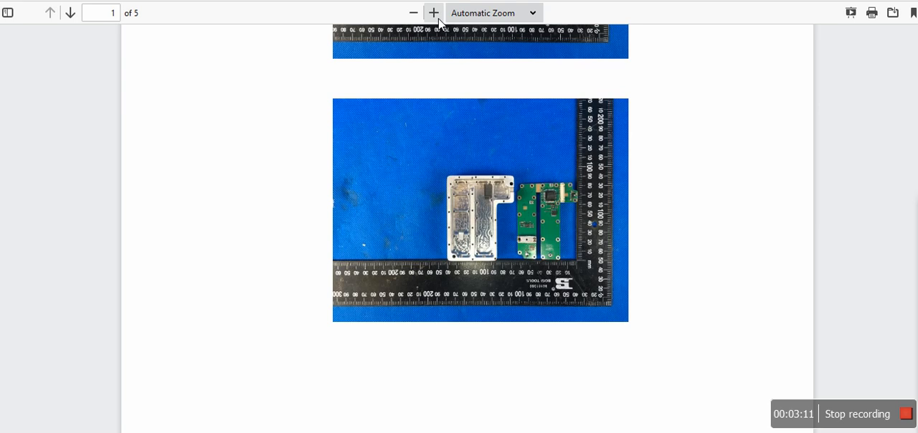
# - Enlarge the circuit board photo three times to inspect the two green boards
pyautogui.click(433, 12)
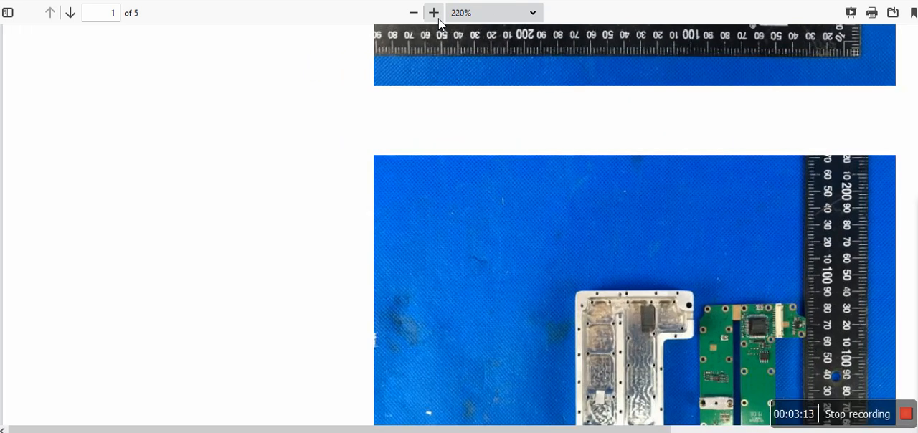
pyautogui.click(434, 12)
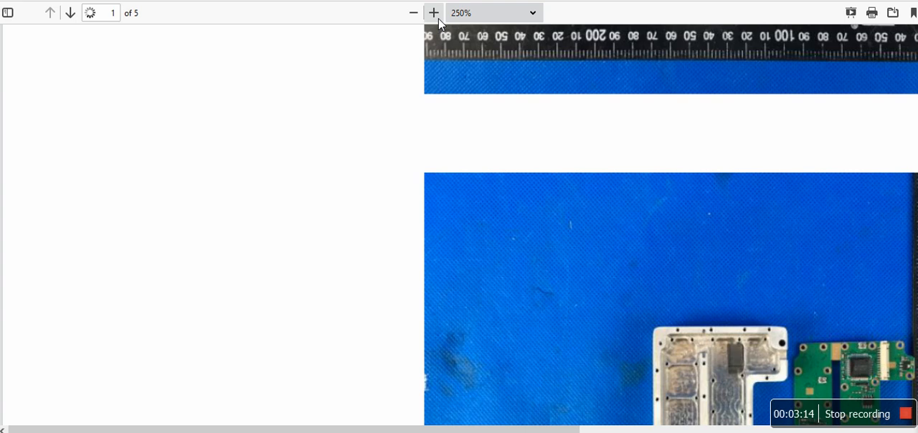
pyautogui.click(433, 12)
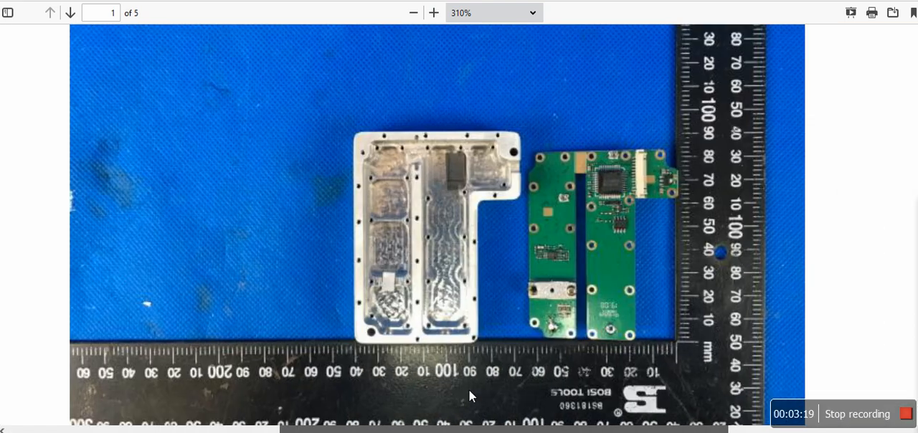
pyautogui.moveTo(593, 195)
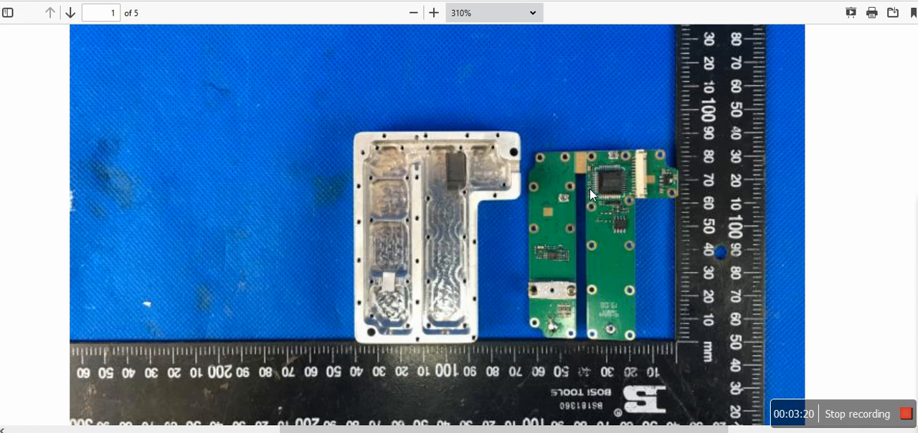
pyautogui.moveTo(688, 93)
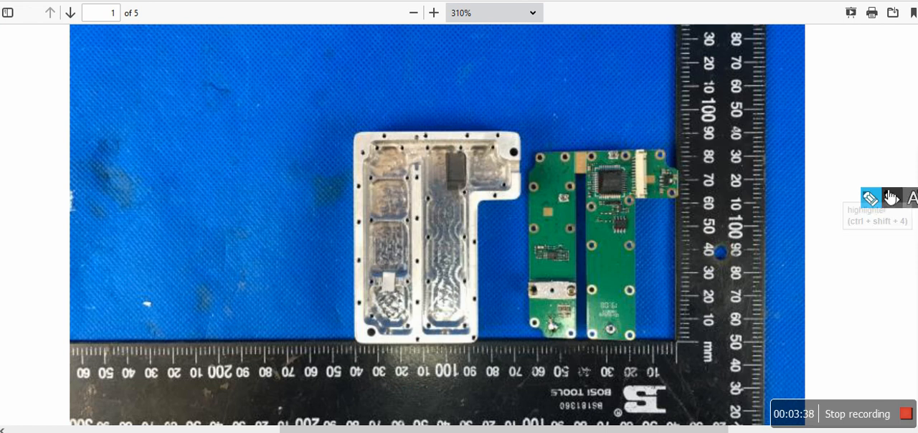
pyautogui.moveTo(588, 171)
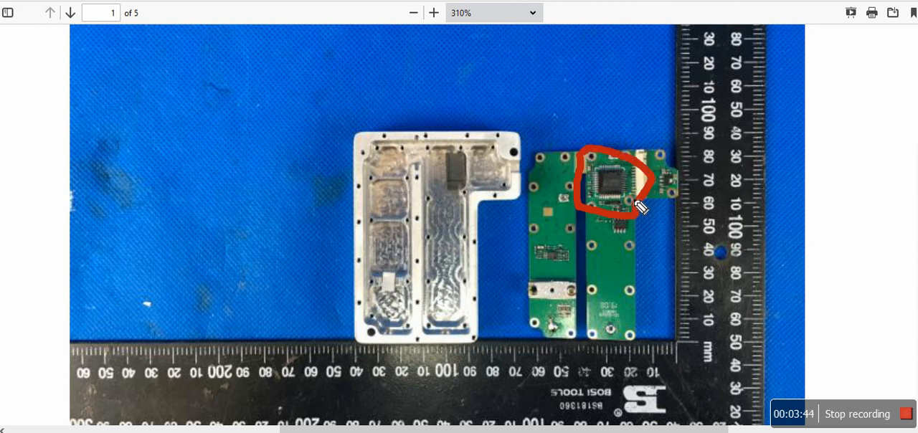
pyautogui.moveTo(625, 197)
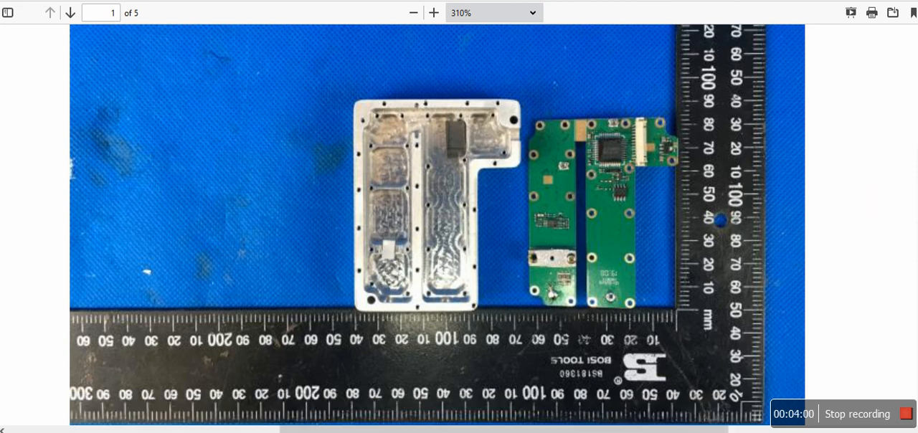
# - Move to page 3's close-up of the board's AT1846S chip
pyautogui.click(69, 14)
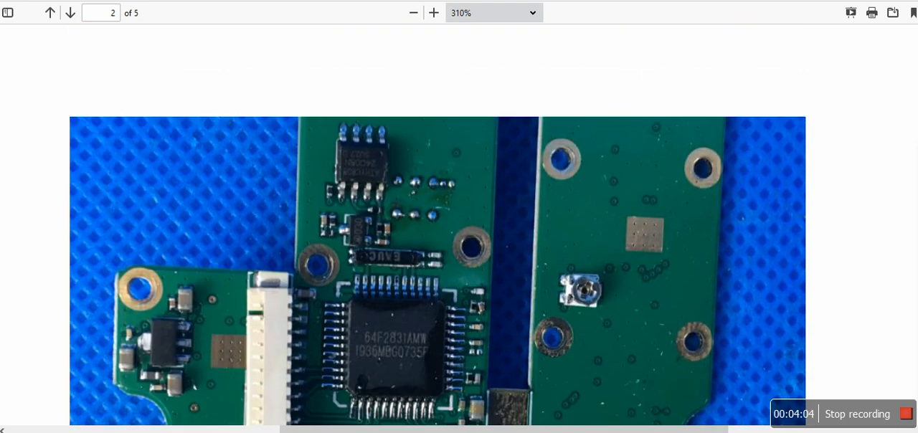
pyautogui.scroll(-3)
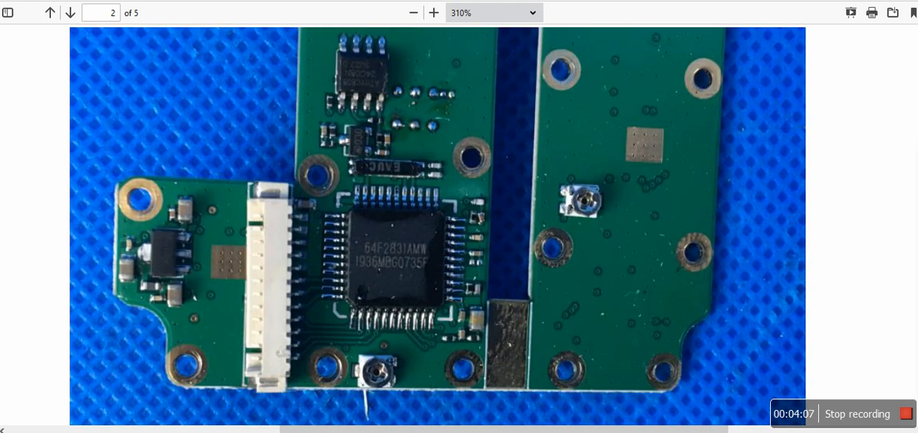
pyautogui.moveTo(380, 253)
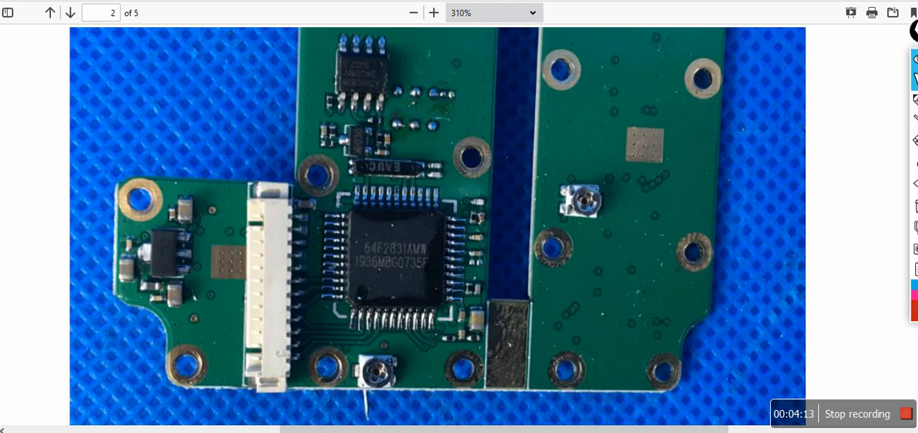
pyautogui.scroll(-3)
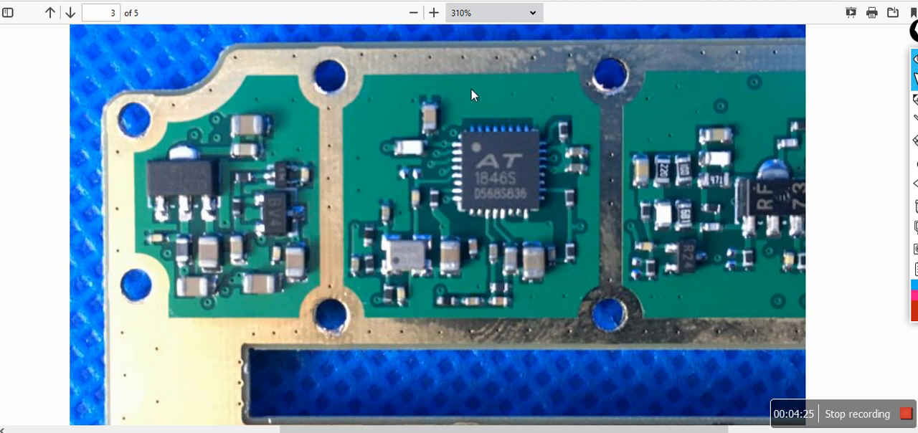
pyautogui.moveTo(571, 121)
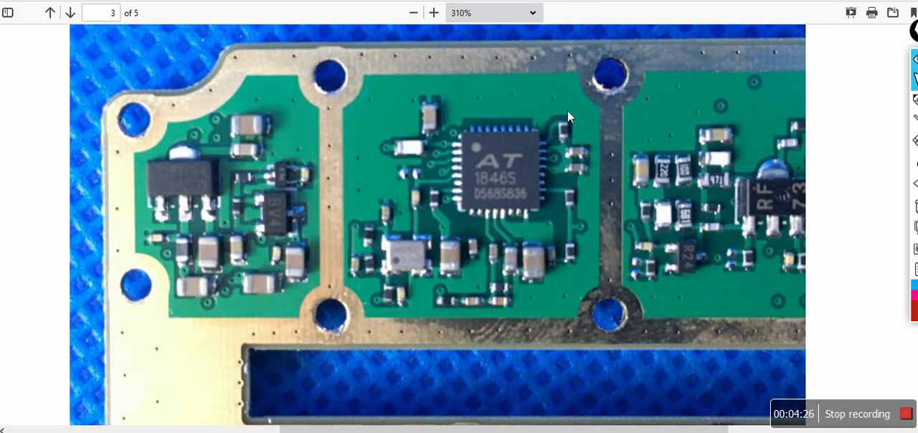
pyautogui.moveTo(878, 137)
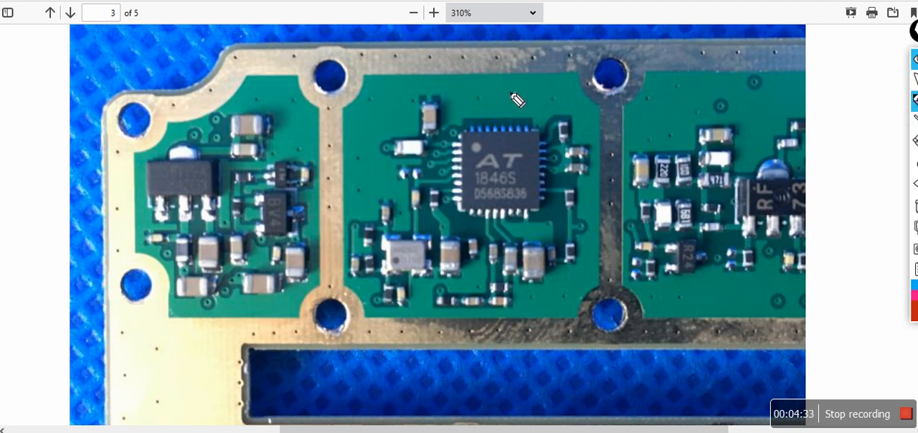
pyautogui.moveTo(517, 93); pyautogui.dragTo(610, 143)
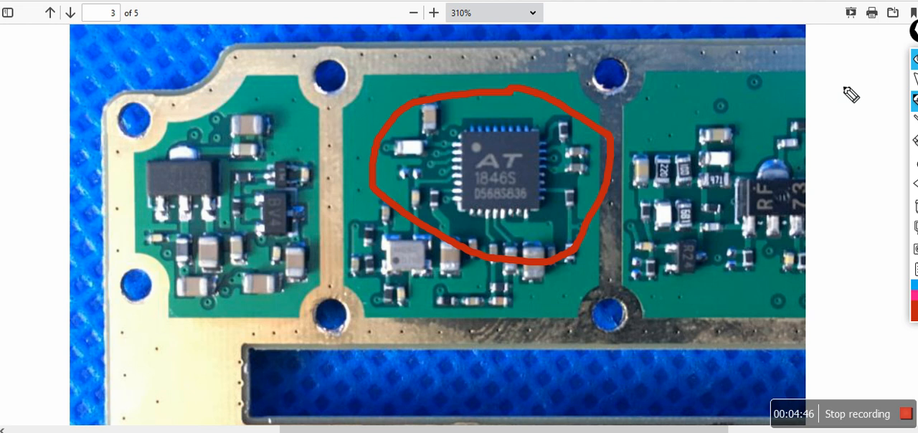
pyautogui.moveTo(617, 150)
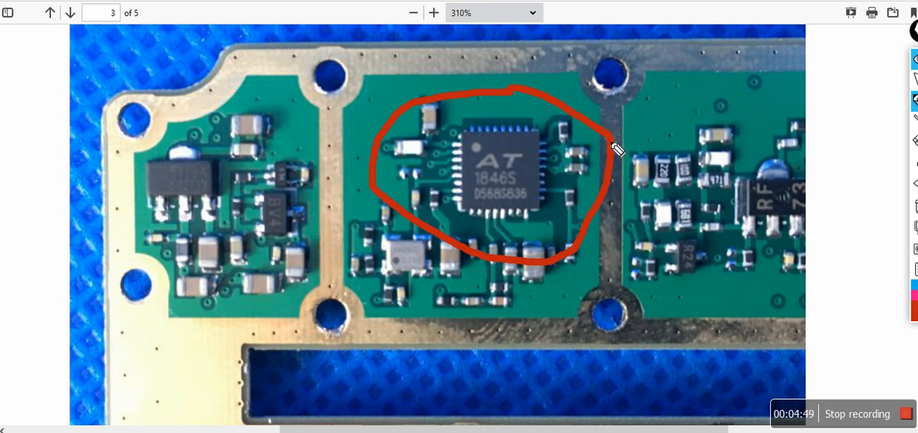
pyautogui.moveTo(533, 199)
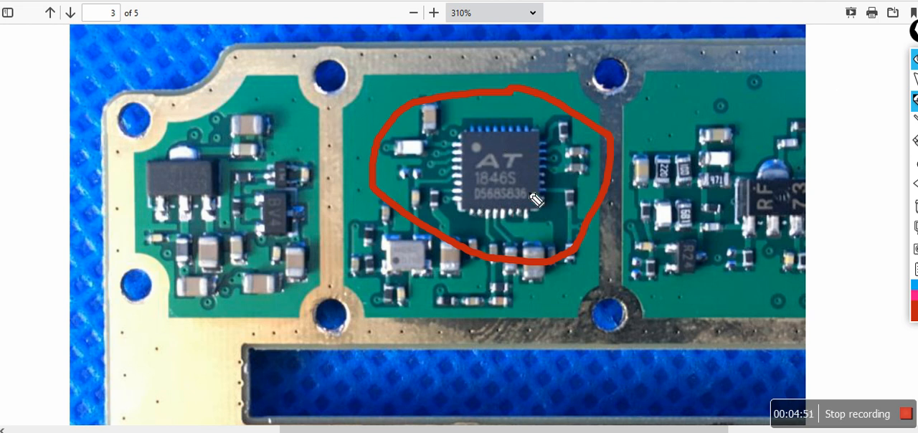
pyautogui.moveTo(806, 162)
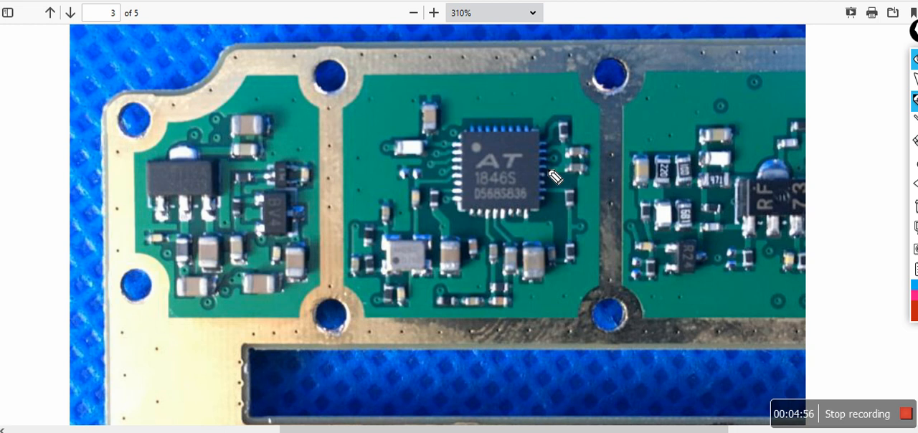
pyautogui.moveTo(480, 202)
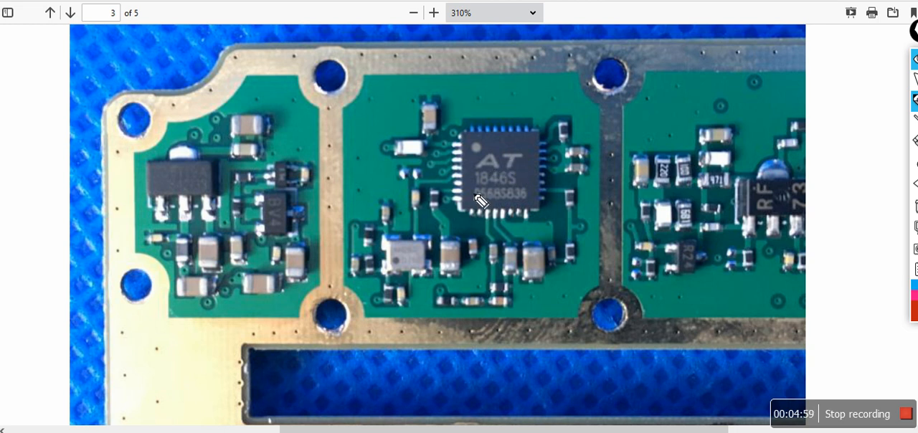
pyautogui.moveTo(547, 176)
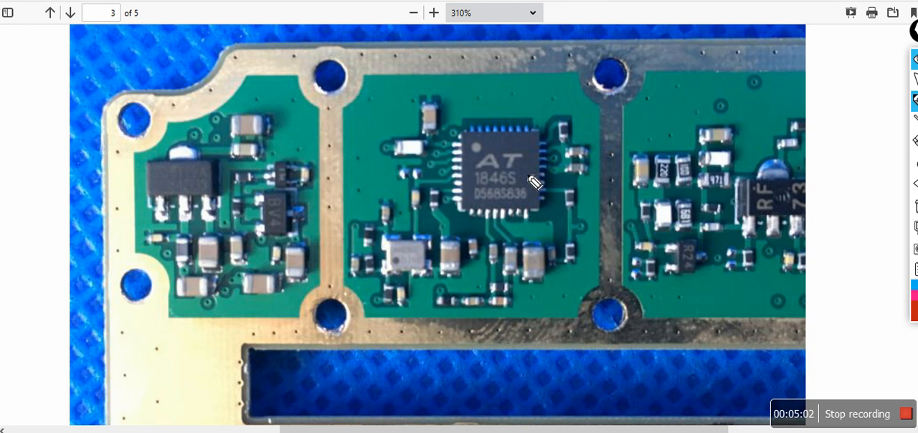
pyautogui.moveTo(470, 90)
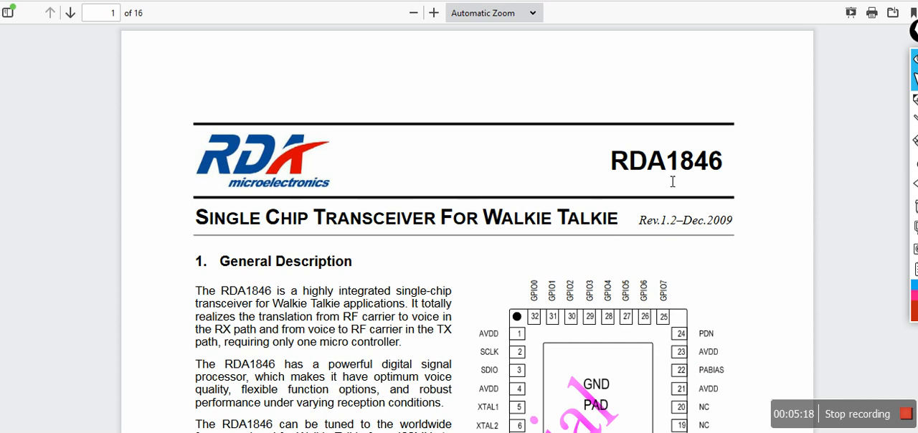
# - Scroll to the RDA1846 General Description and Figure 1.1 pin diagram
pyautogui.scroll(-3)
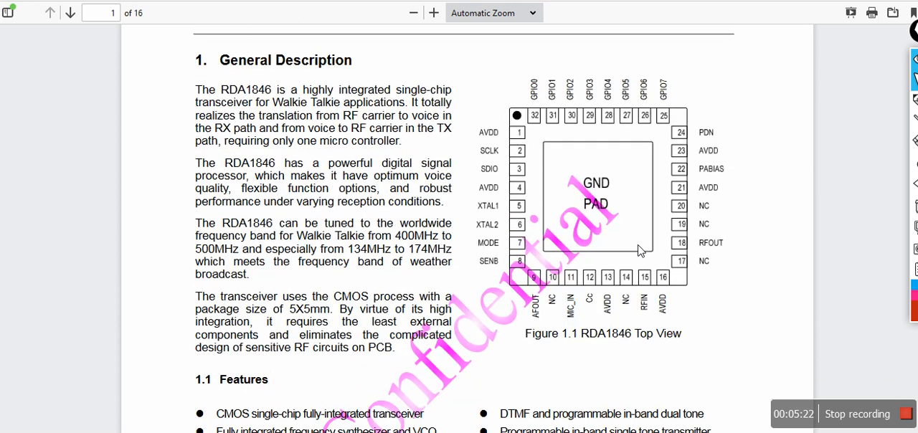
pyautogui.moveTo(663, 243)
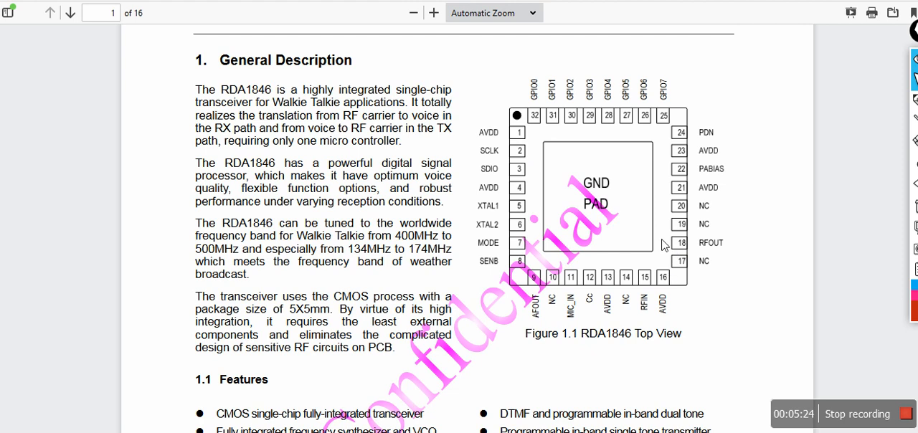
pyautogui.moveTo(627, 350)
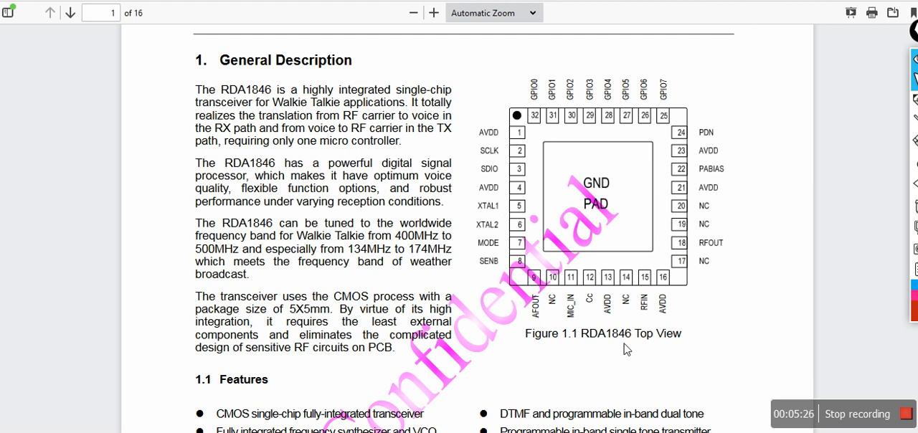
pyautogui.moveTo(720, 251)
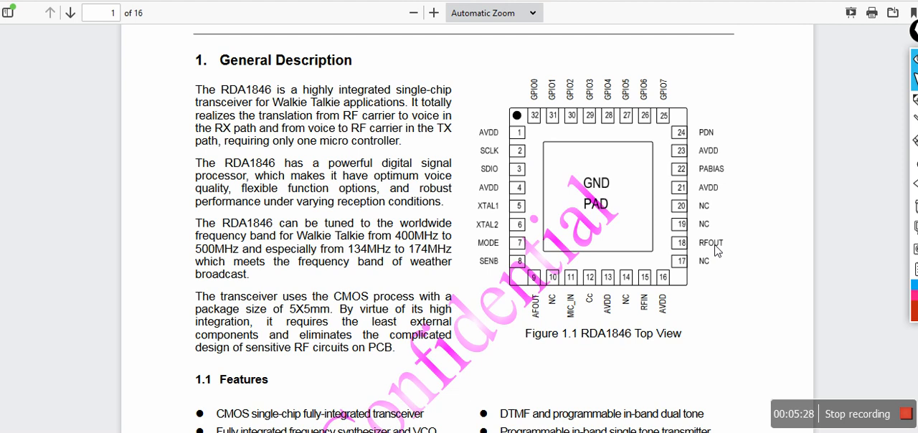
pyautogui.moveTo(599, 348)
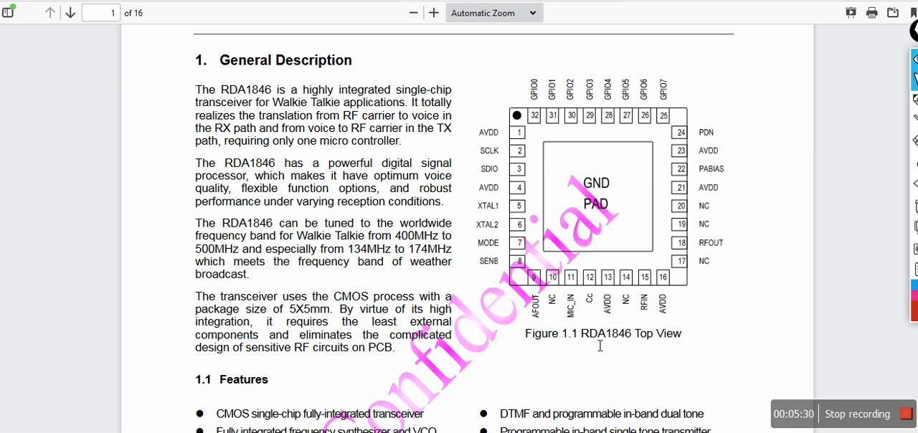
pyautogui.moveTo(581, 319)
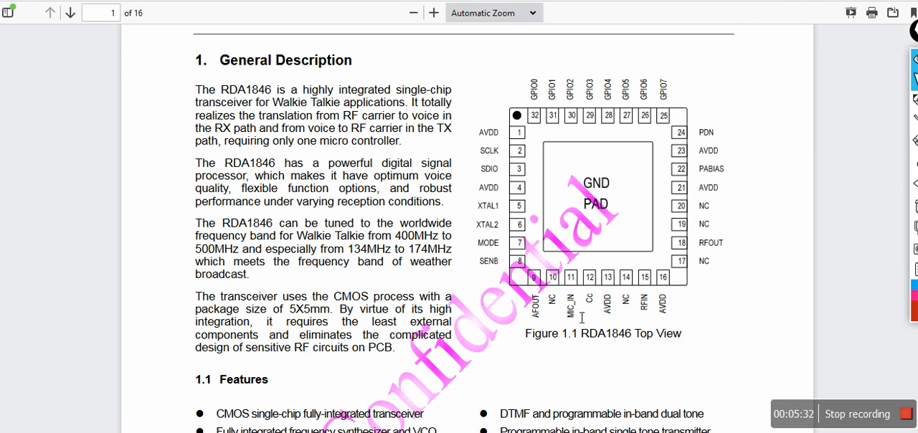
pyautogui.moveTo(532, 341)
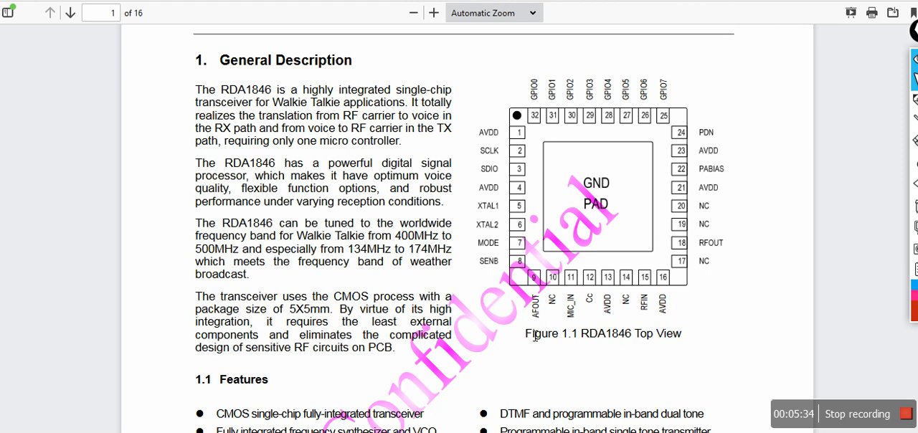
pyautogui.moveTo(529, 297)
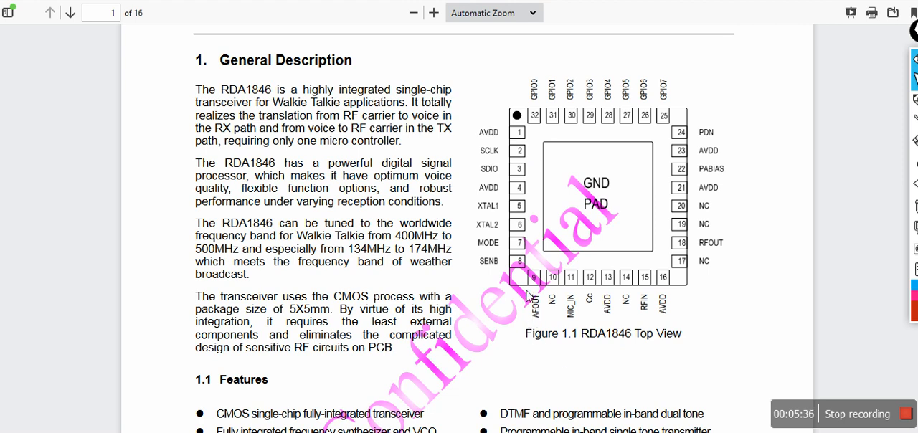
# - Scroll down to sections 1.1 Features and 1.2 Applications
pyautogui.scroll(-3)
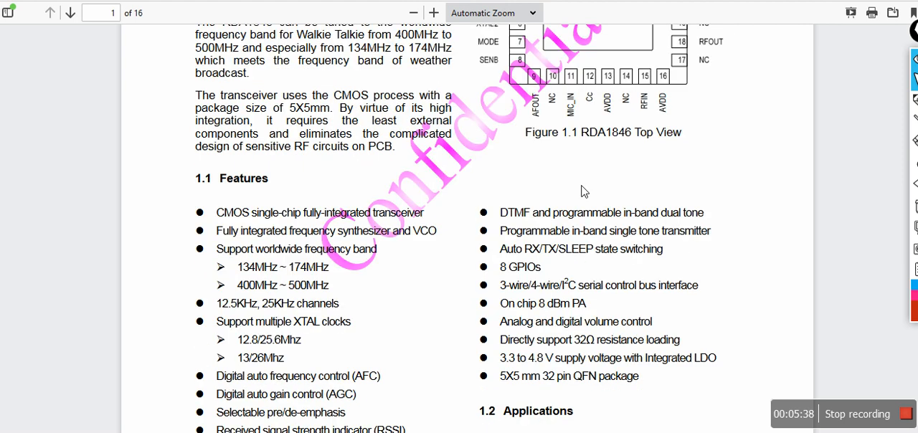
pyautogui.scroll(-3)
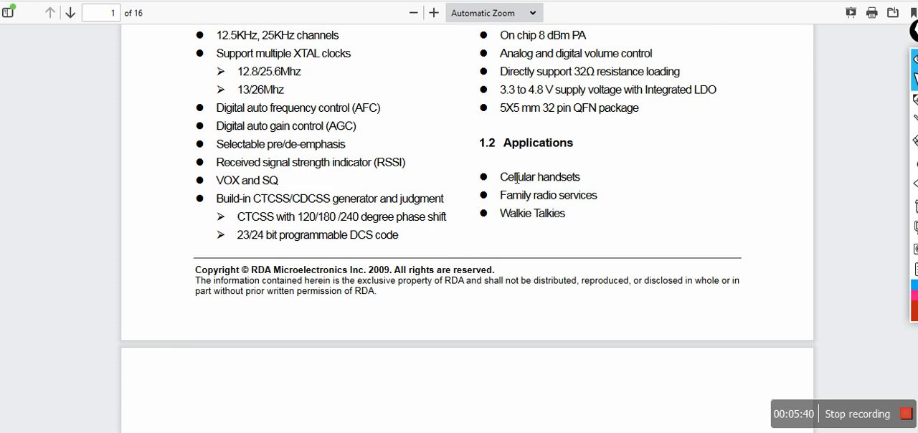
pyautogui.moveTo(334, 135)
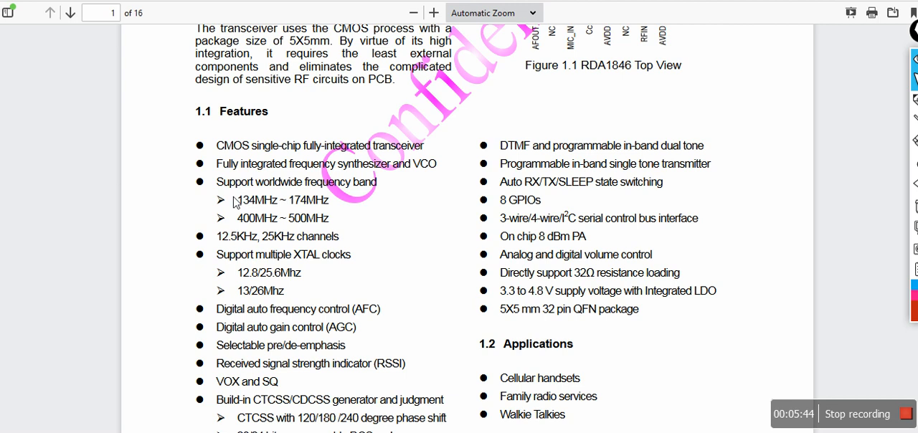
pyautogui.moveTo(454, 223)
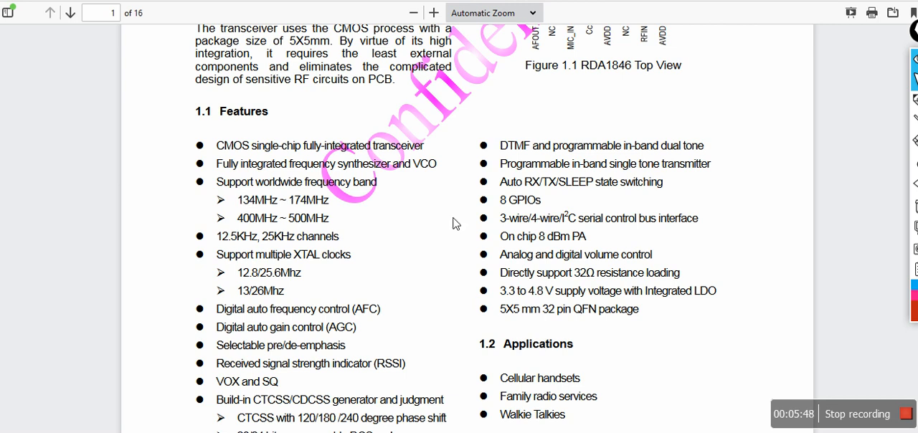
pyautogui.scroll(-3)
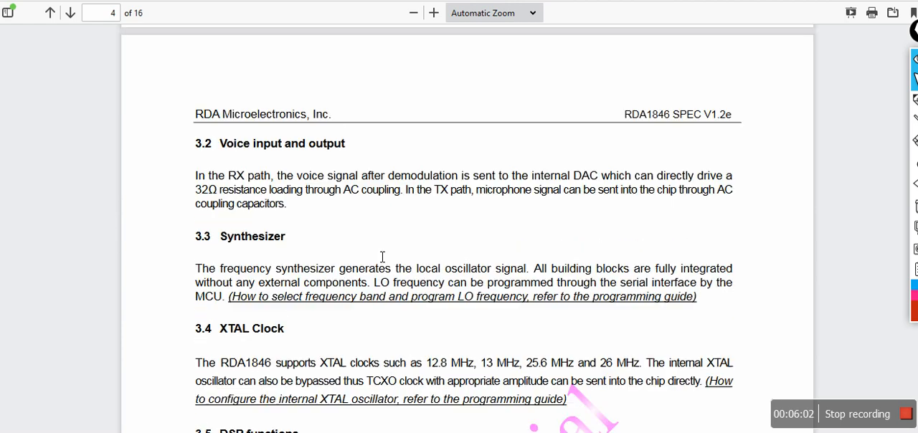
# - Scroll from page 4 through electrical and receiver specs to page 8's pin diagram
pyautogui.scroll(-3)
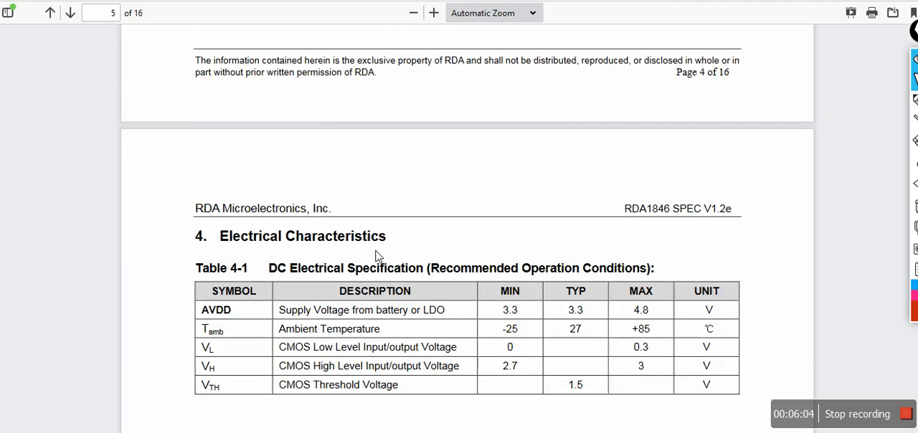
pyautogui.scroll(-3)
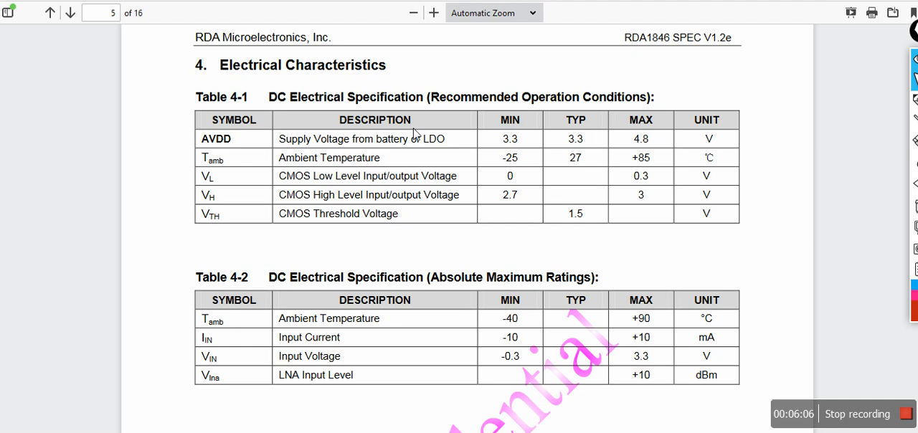
pyautogui.scroll(-3)
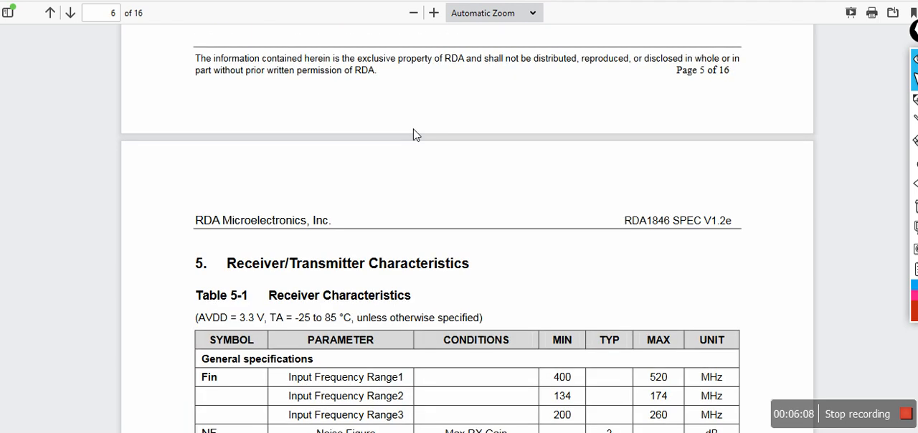
pyautogui.scroll(-3)
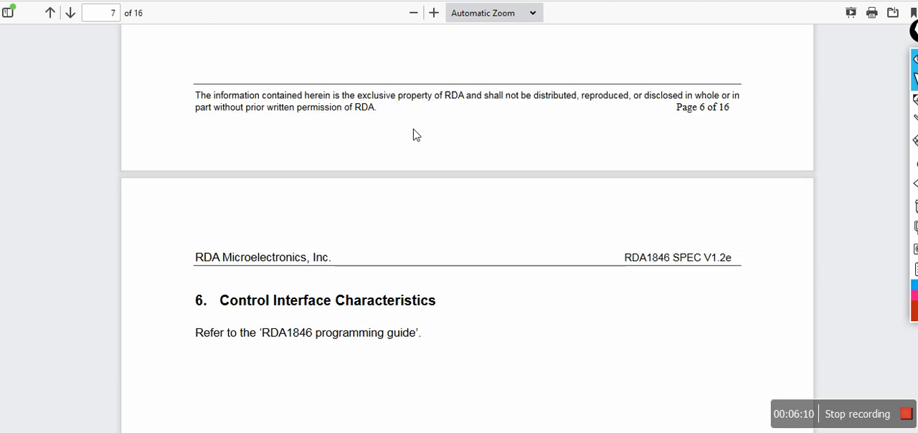
pyautogui.scroll(-3)
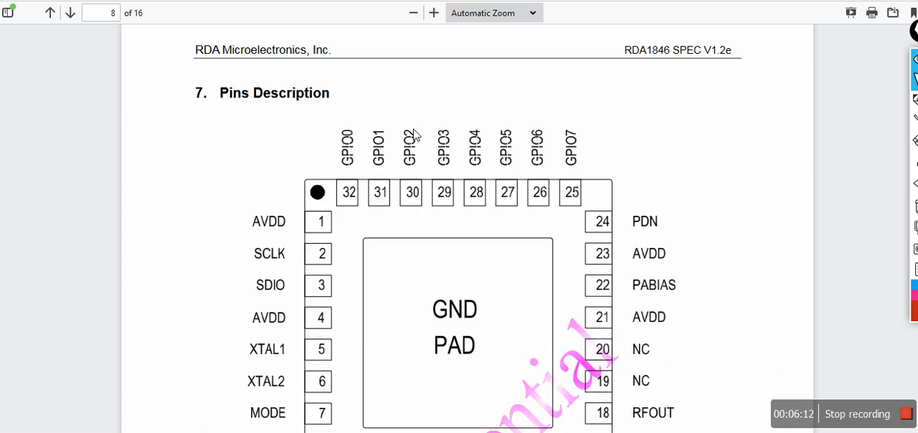
pyautogui.moveTo(320, 202)
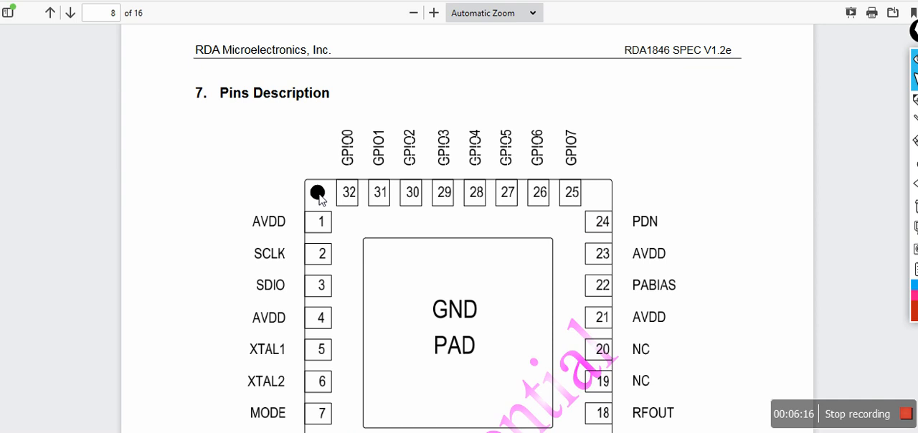
pyautogui.scroll(-3)
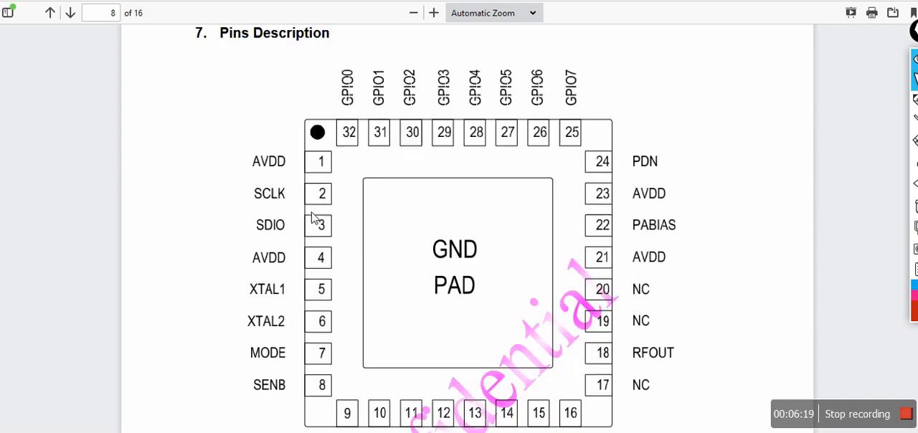
pyautogui.scroll(-3)
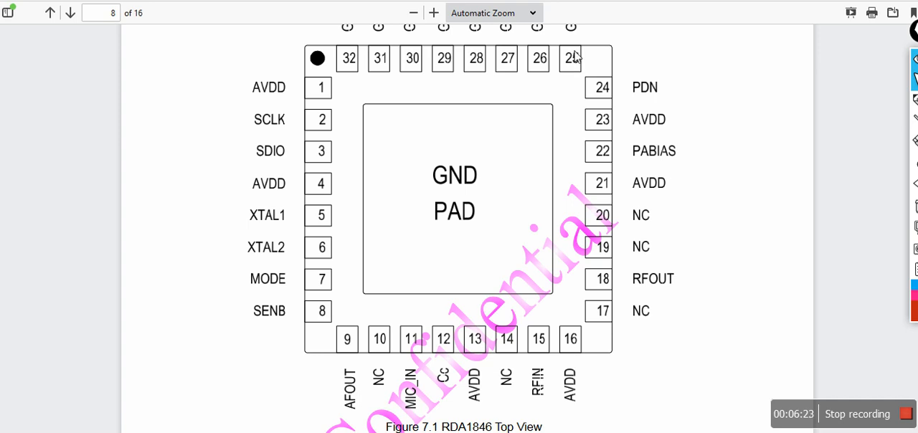
pyautogui.scroll(-3)
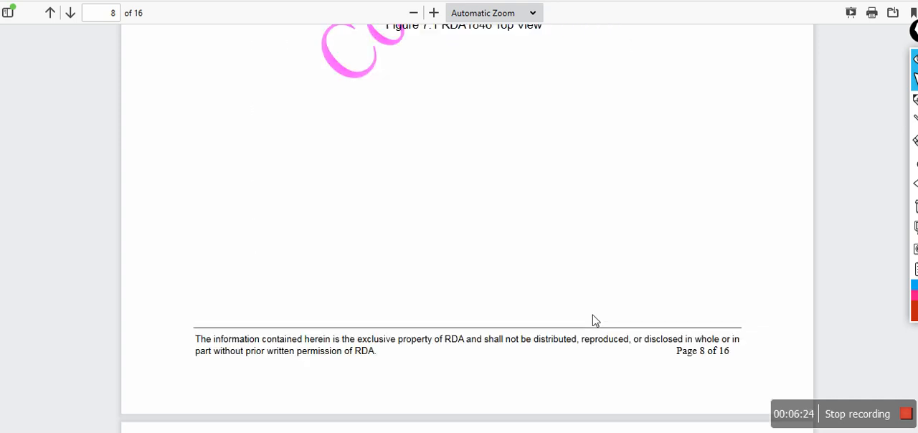
# - Scroll through page 9's Table 7-1 pin descriptions to the GPIO7–GPIO2 rows
pyautogui.click(69, 14)
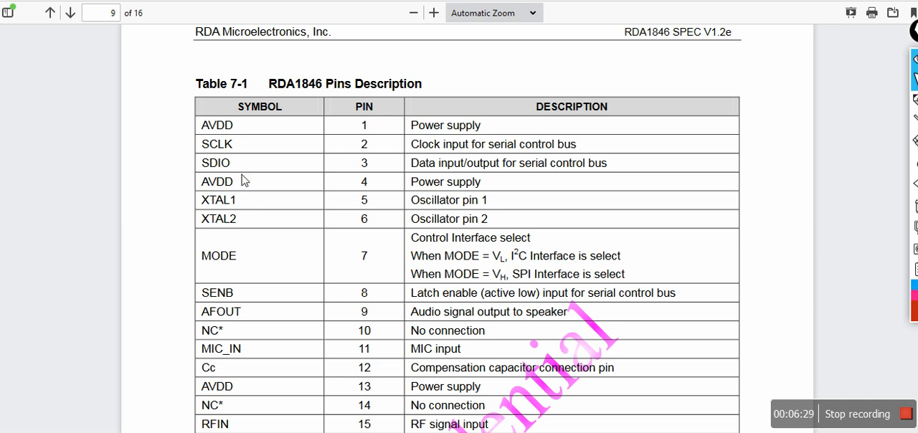
pyautogui.scroll(-3)
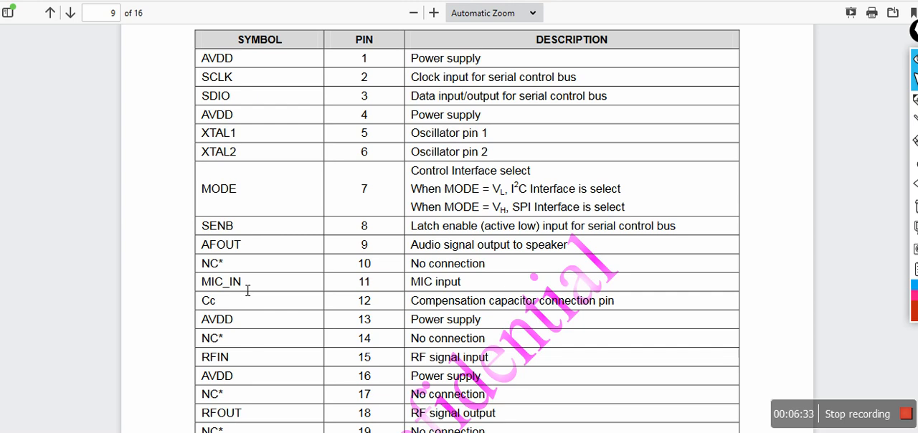
pyautogui.moveTo(292, 218)
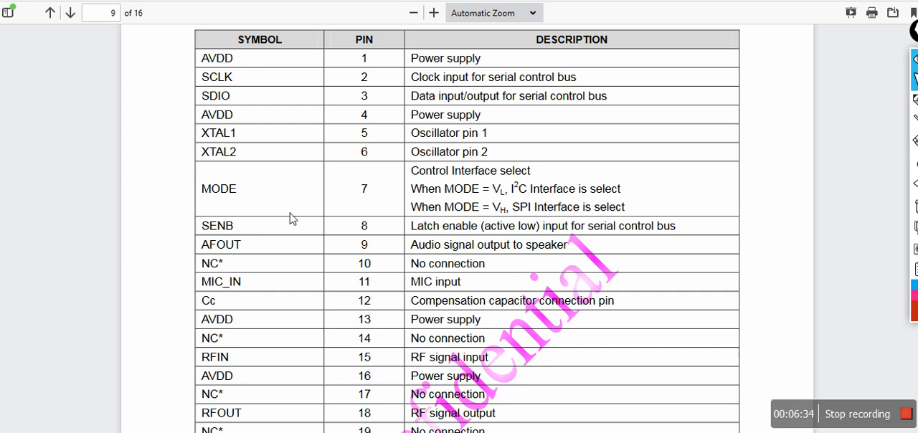
pyautogui.moveTo(399, 279)
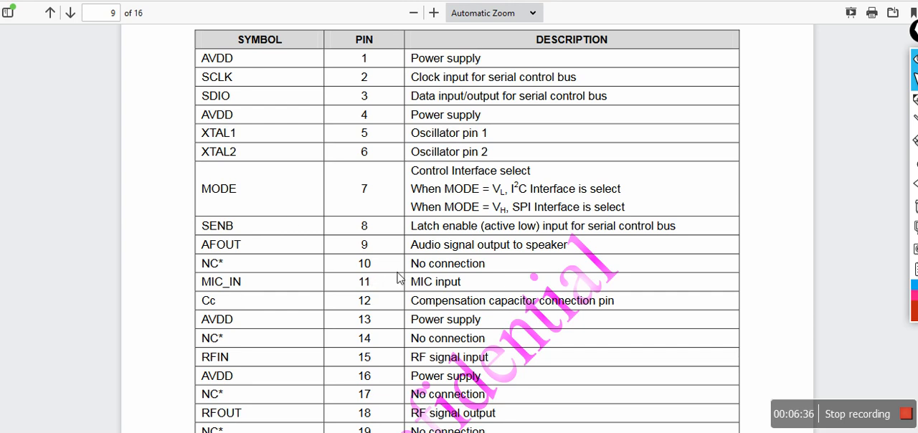
pyautogui.scroll(-3)
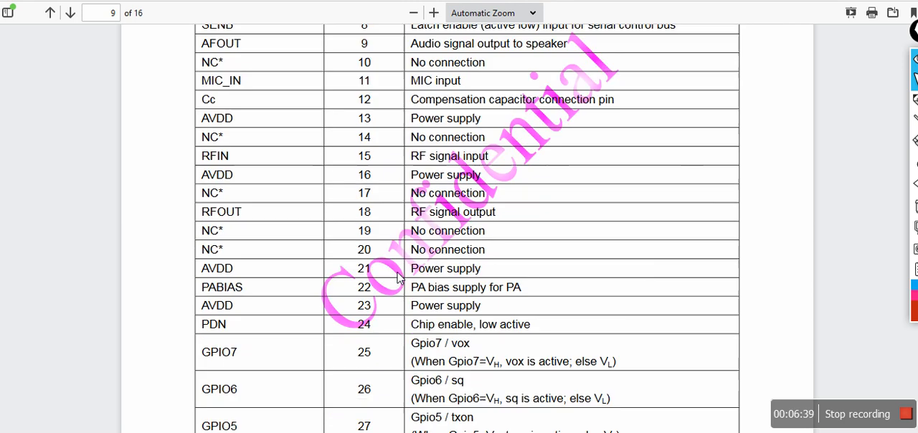
pyautogui.moveTo(430, 219)
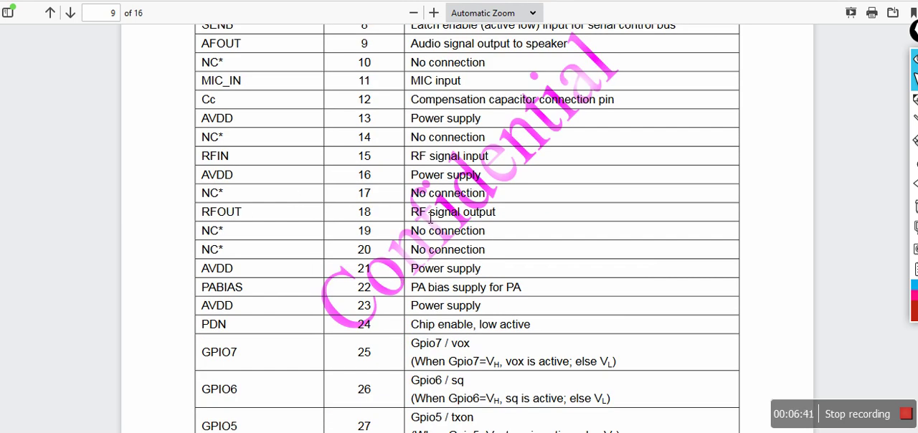
pyautogui.moveTo(358, 212)
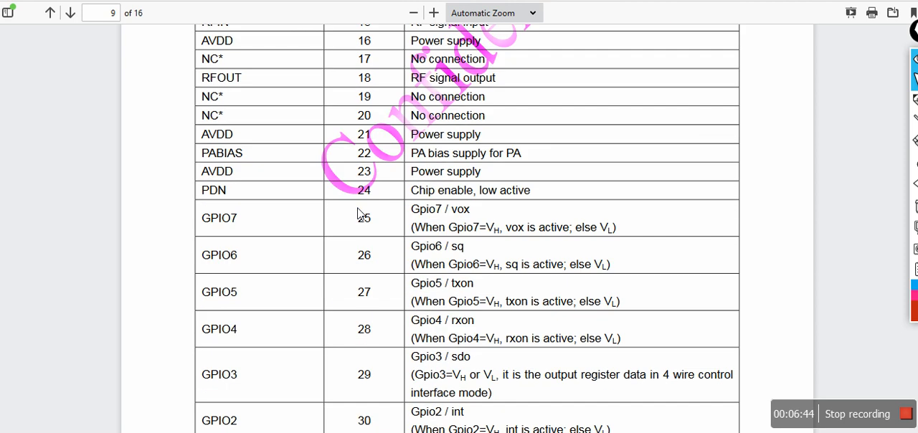
pyautogui.scroll(-3)
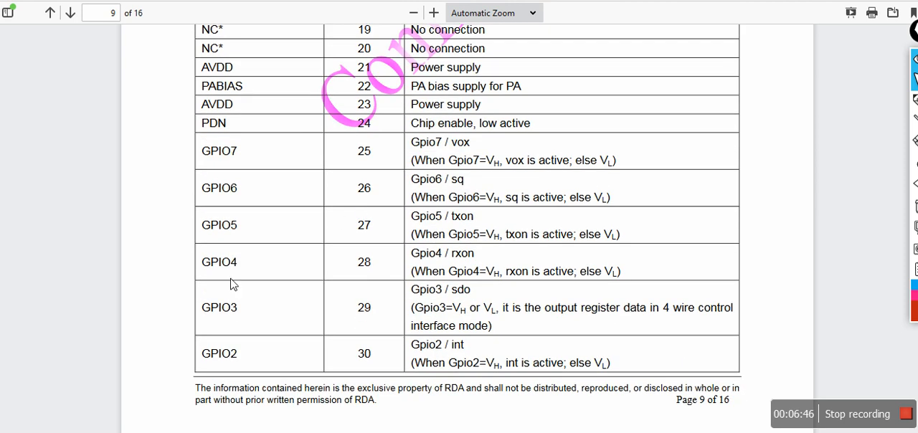
pyautogui.moveTo(294, 242)
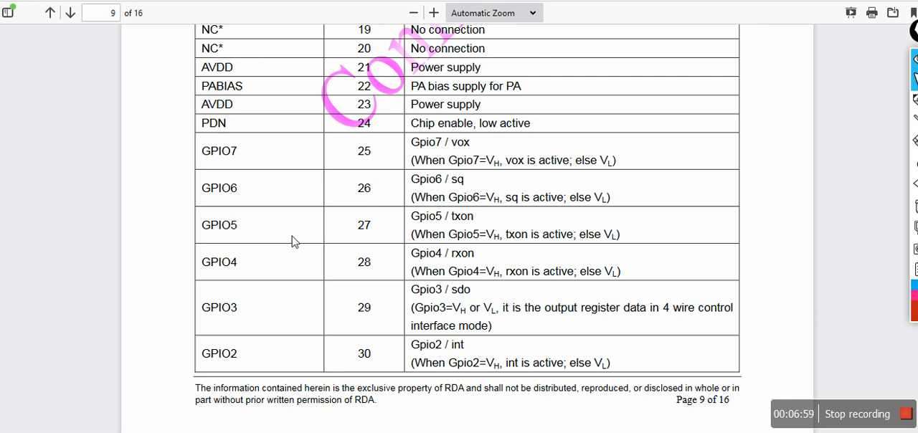
pyautogui.moveTo(351, 188)
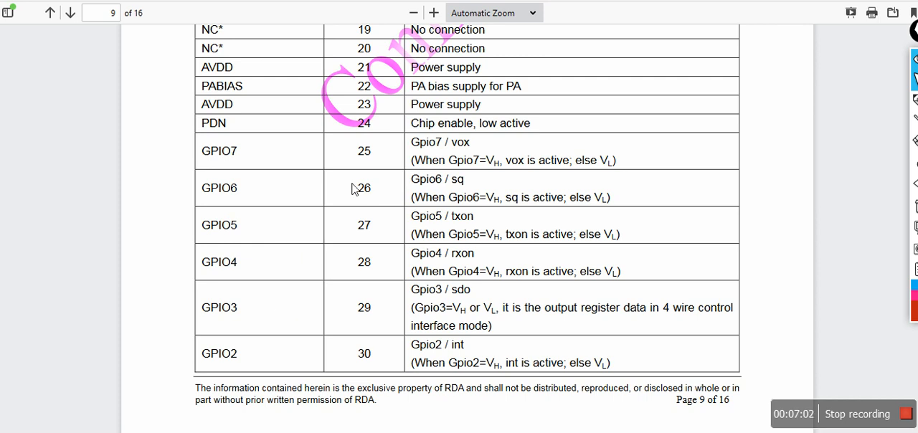
pyautogui.moveTo(472, 152)
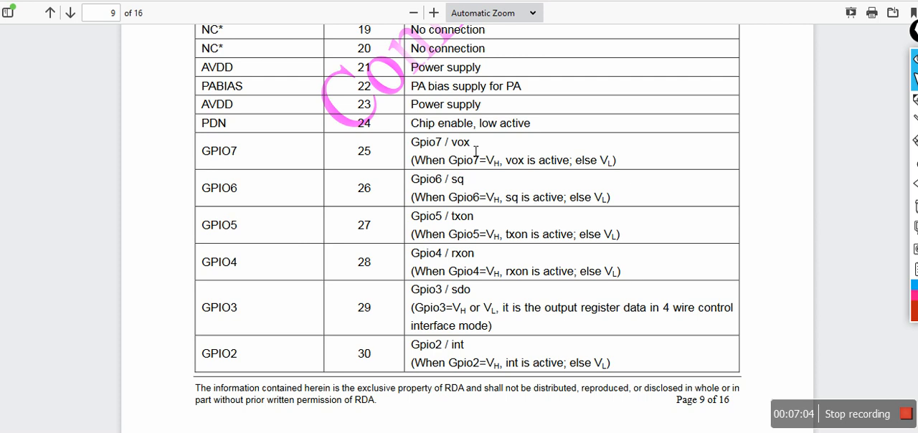
# - Select the vox, sq, txon and rxon words in the GPIO7–GPIO4 rows, reselecting txon
pyautogui.doubleClick(459, 142)
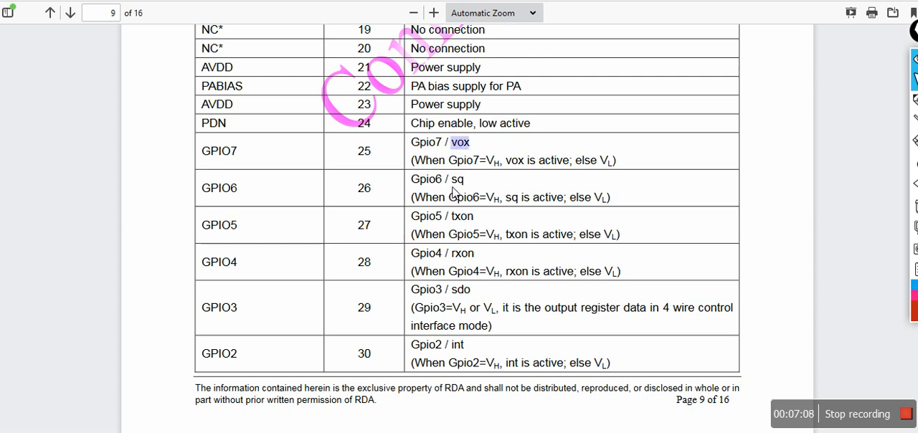
pyautogui.doubleClick(457, 179)
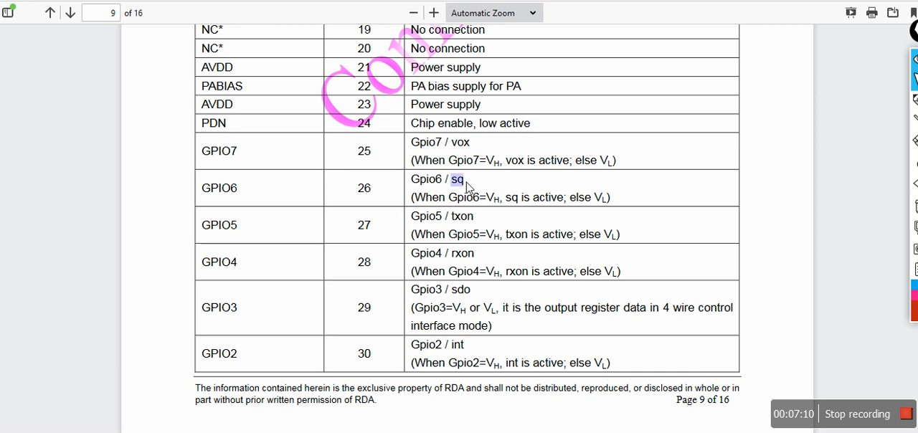
pyautogui.moveTo(480, 219)
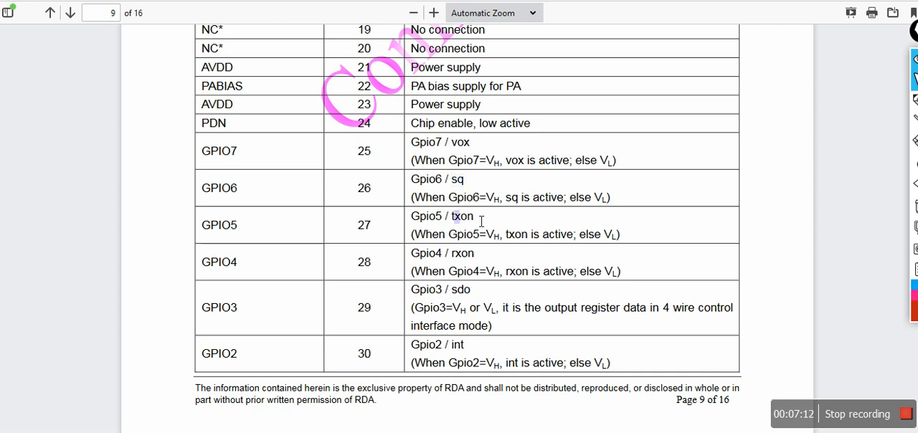
pyautogui.doubleClick(464, 216)
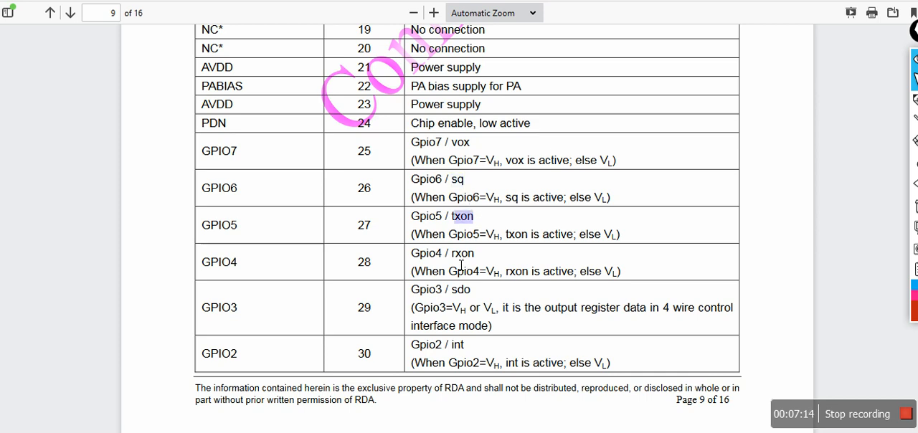
pyautogui.doubleClick(465, 253)
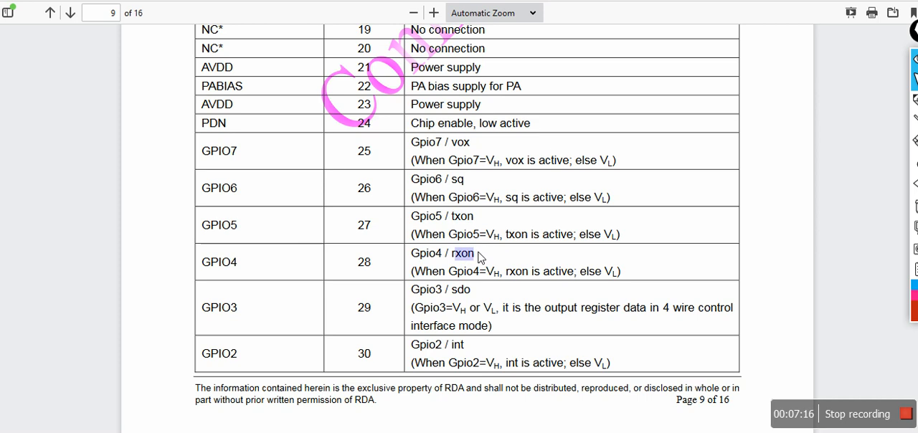
pyautogui.moveTo(478, 258); pyautogui.dragTo(460, 221)
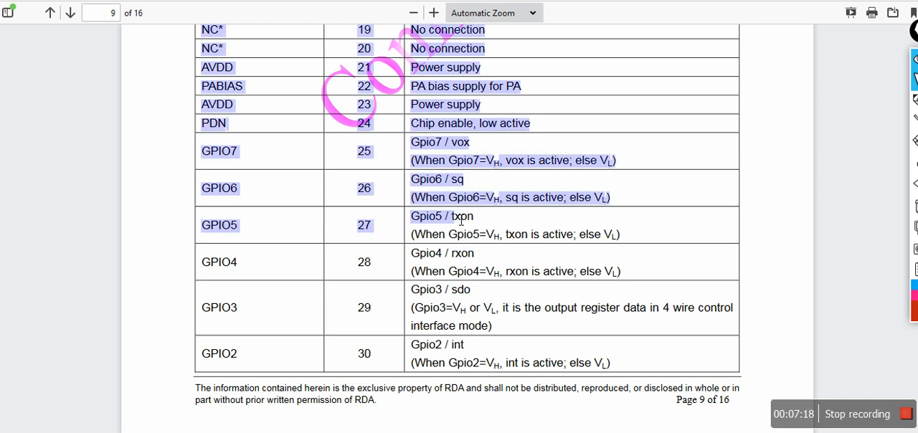
pyautogui.doubleClick(461, 216)
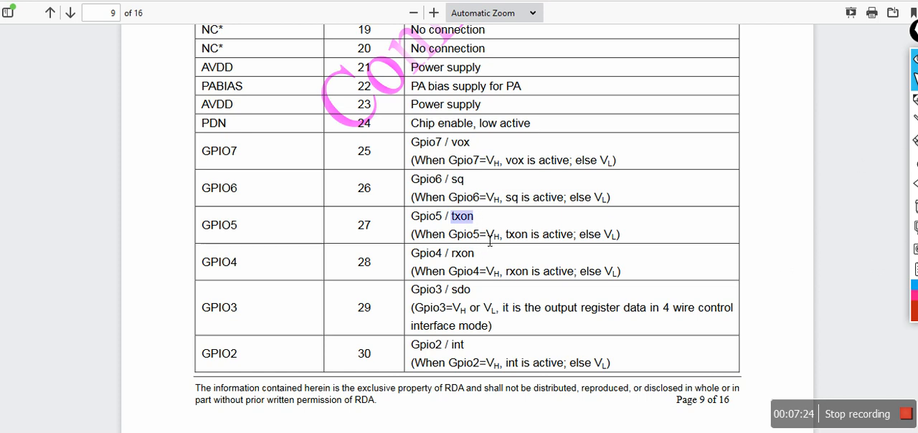
pyautogui.moveTo(493, 249)
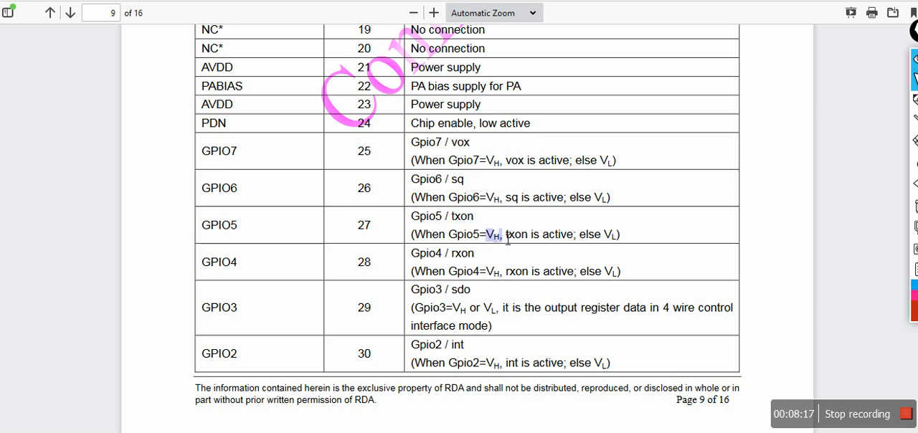
pyautogui.moveTo(615, 247)
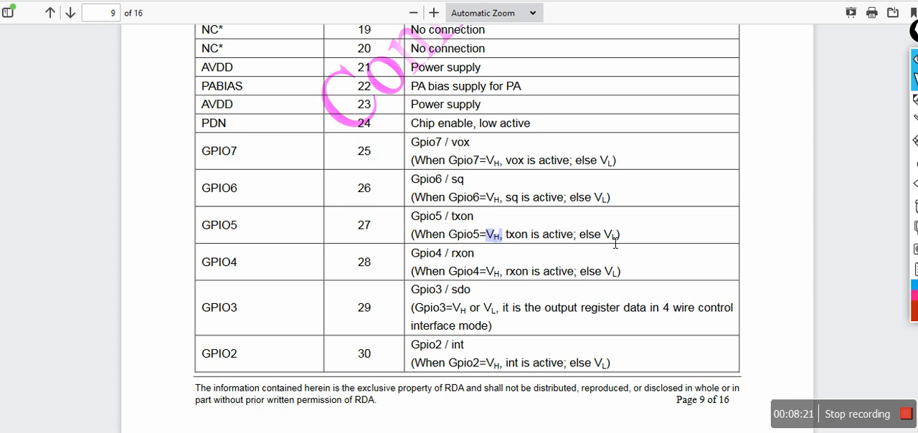
pyautogui.moveTo(506, 248)
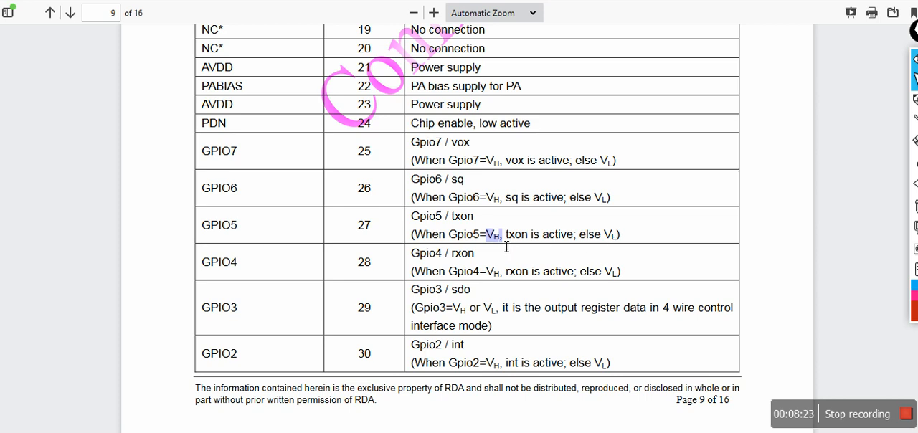
pyautogui.moveTo(484, 242)
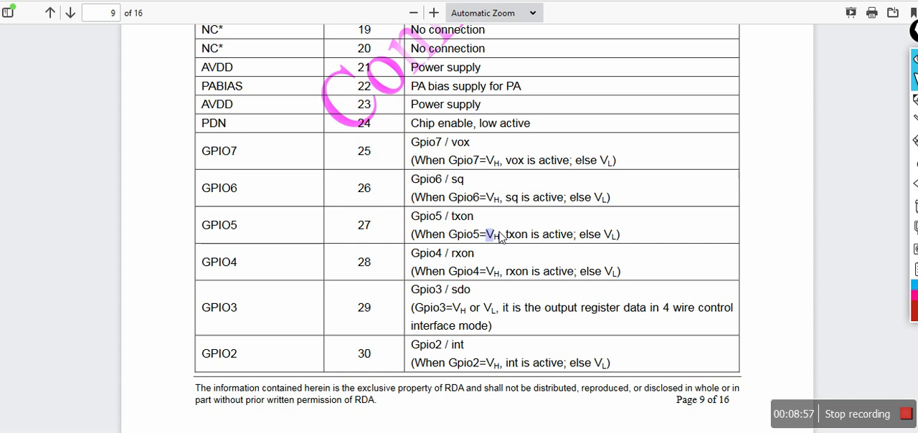
pyautogui.moveTo(511, 236)
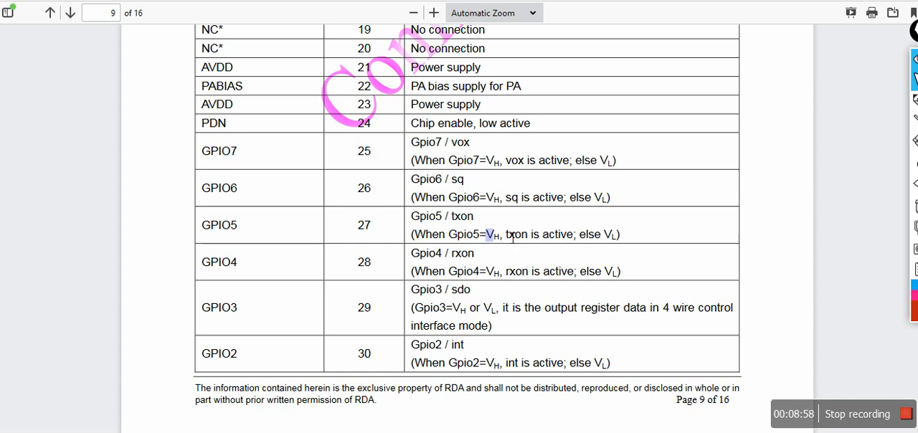
pyautogui.doubleClick(519, 234)
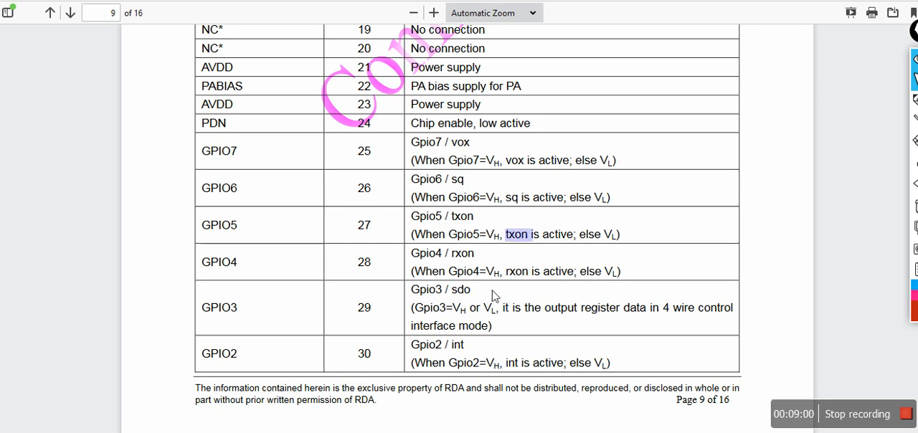
pyautogui.moveTo(782, 248)
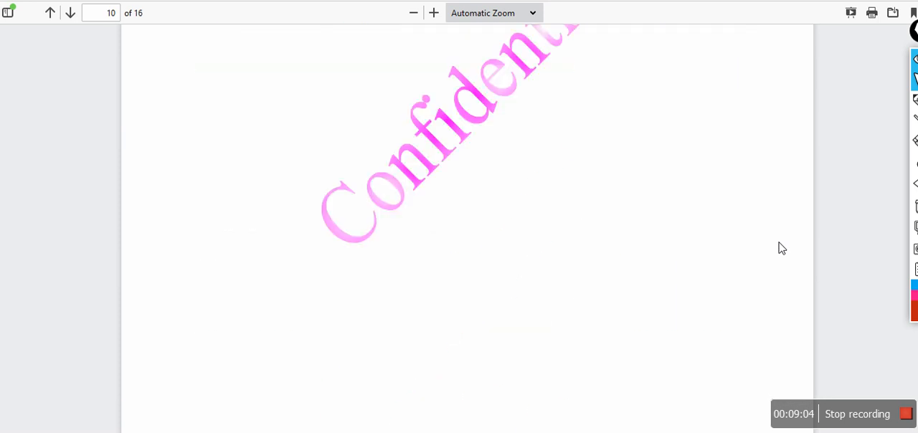
# - Scroll down to the full Figure 8.1 application diagram on page 11
pyautogui.click(70, 14)
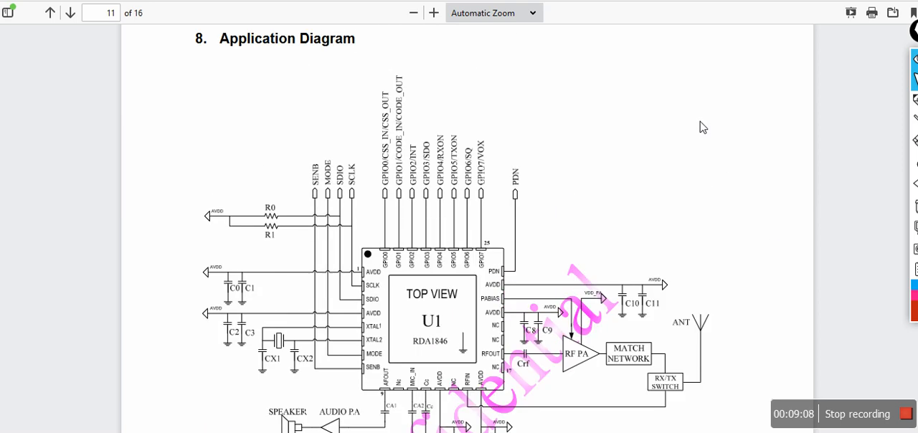
pyautogui.moveTo(569, 79)
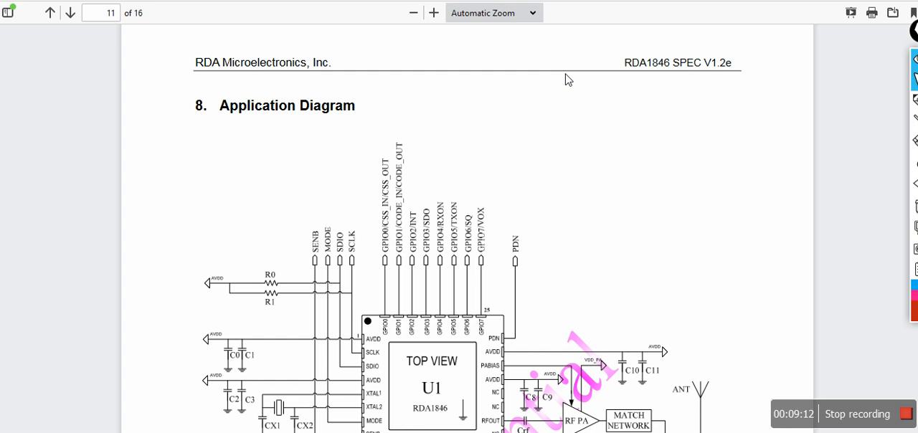
pyautogui.scroll(-3)
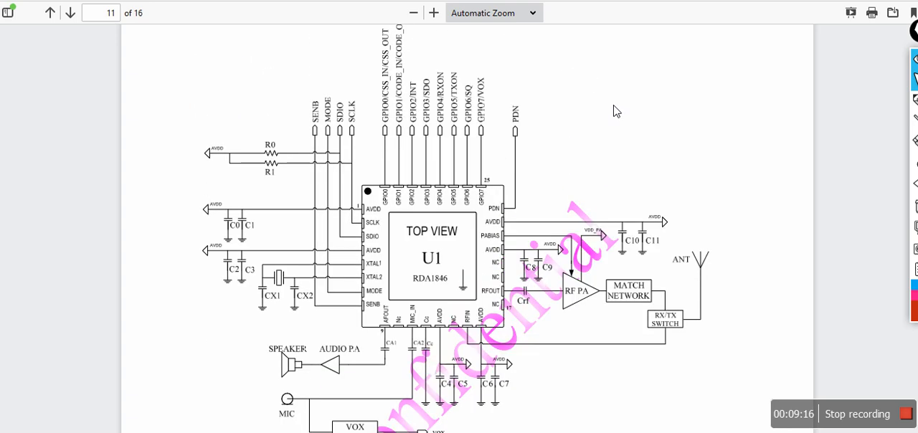
pyautogui.scroll(-3)
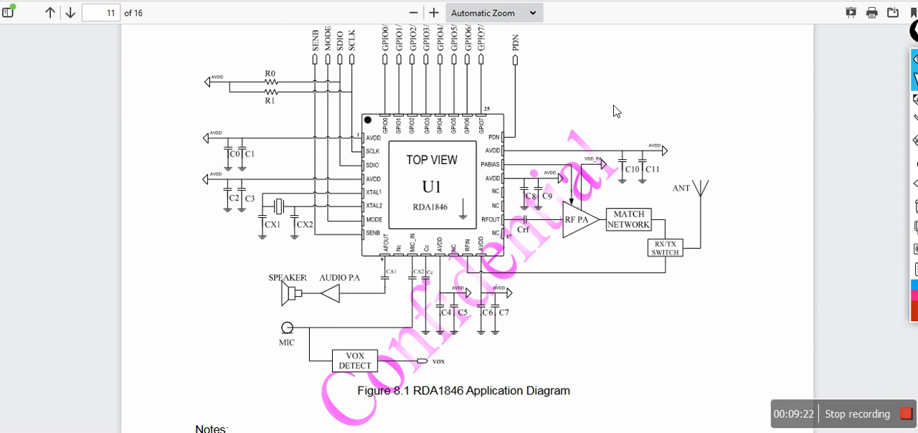
pyautogui.moveTo(298, 306)
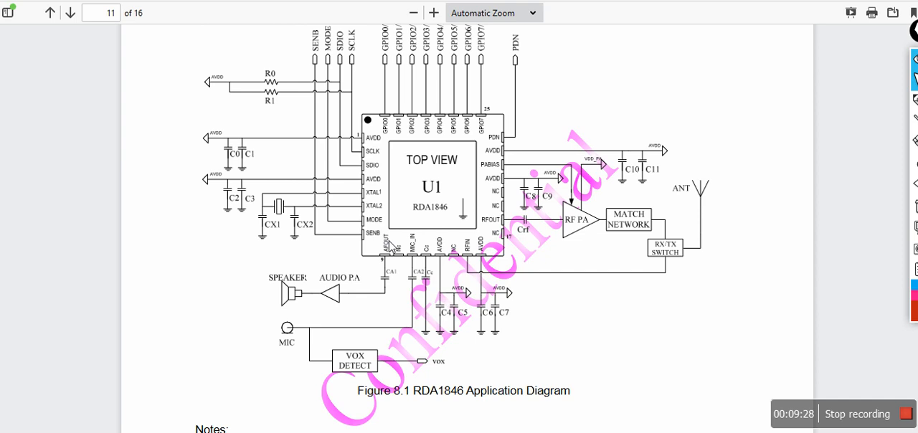
pyautogui.moveTo(376, 370)
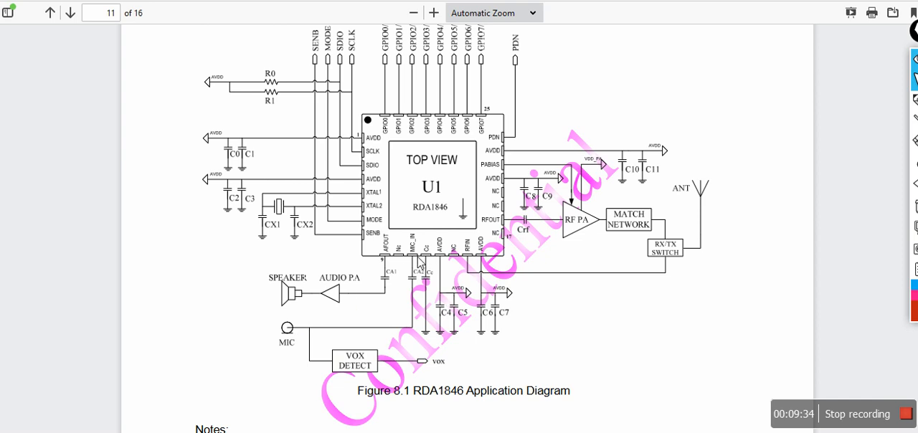
pyautogui.moveTo(432, 321)
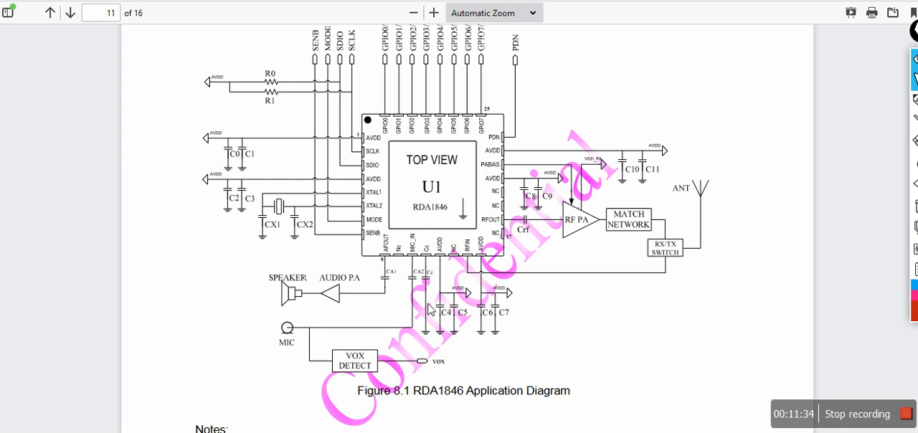
pyautogui.moveTo(178, 343)
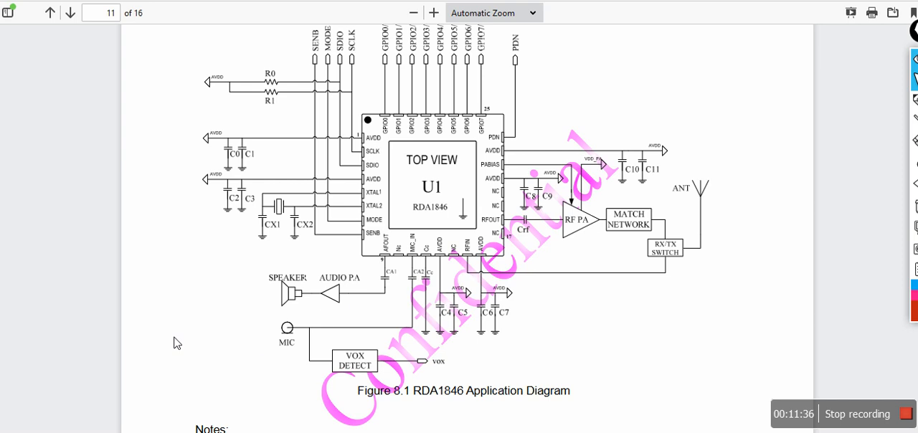
pyautogui.moveTo(342, 203)
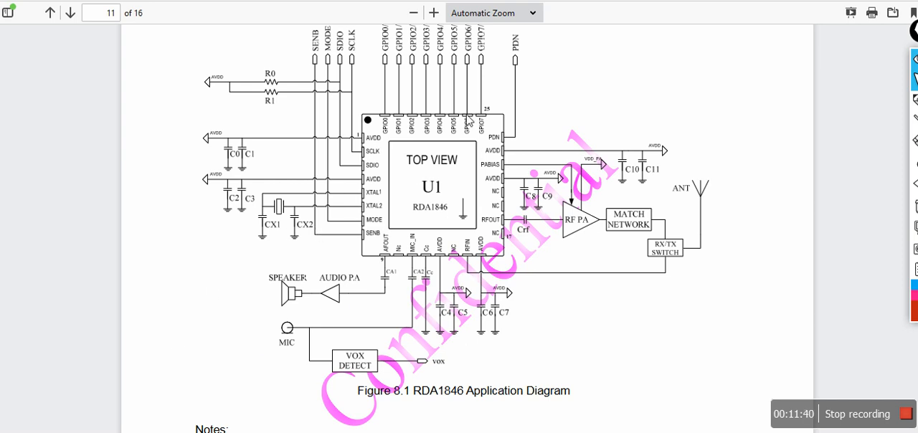
pyautogui.moveTo(438, 228)
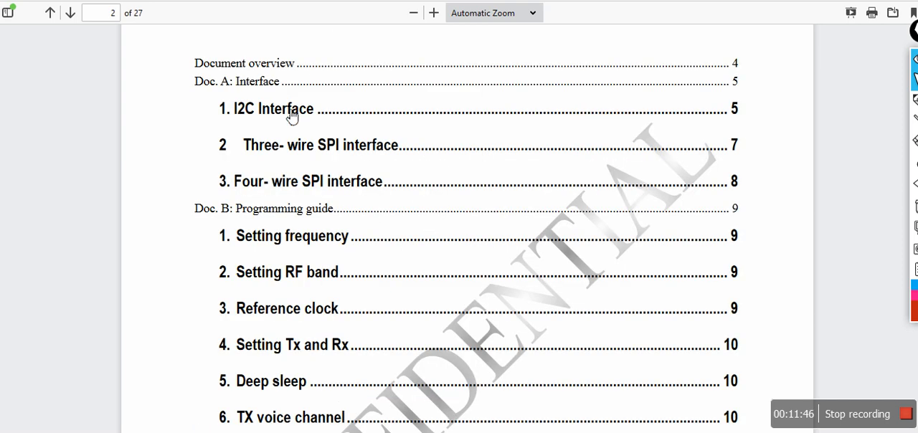
pyautogui.moveTo(303, 204)
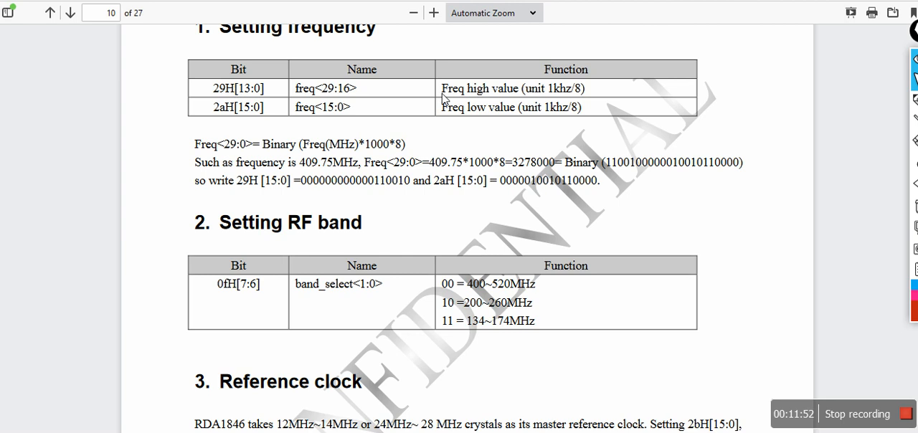
pyautogui.moveTo(538, 101)
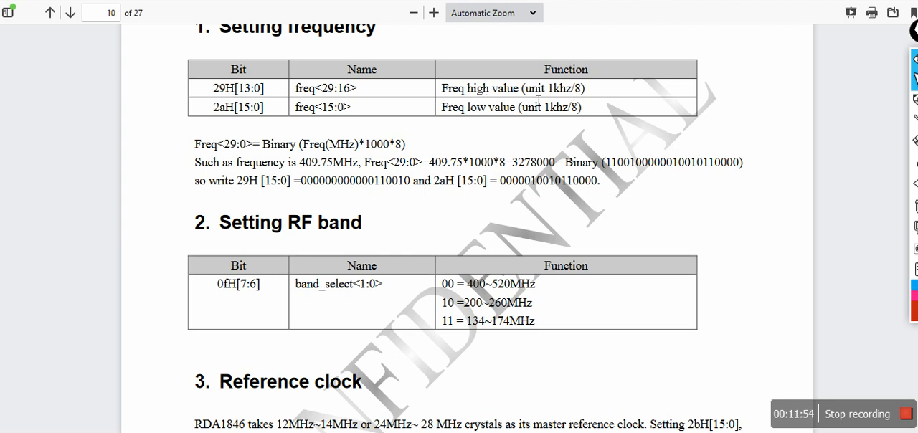
# - Scroll the programming guide through the frequency and RF band tables to page 11's Tx/Rx and deep-sleep tables
pyautogui.scroll(-3)
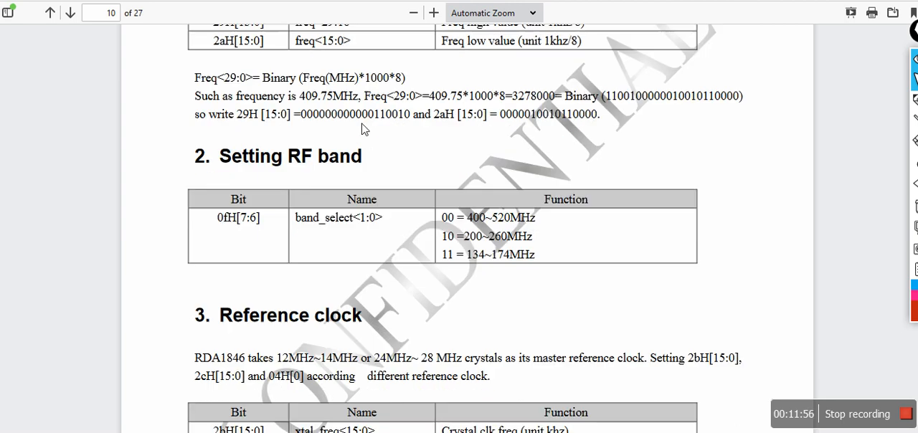
pyautogui.scroll(-3)
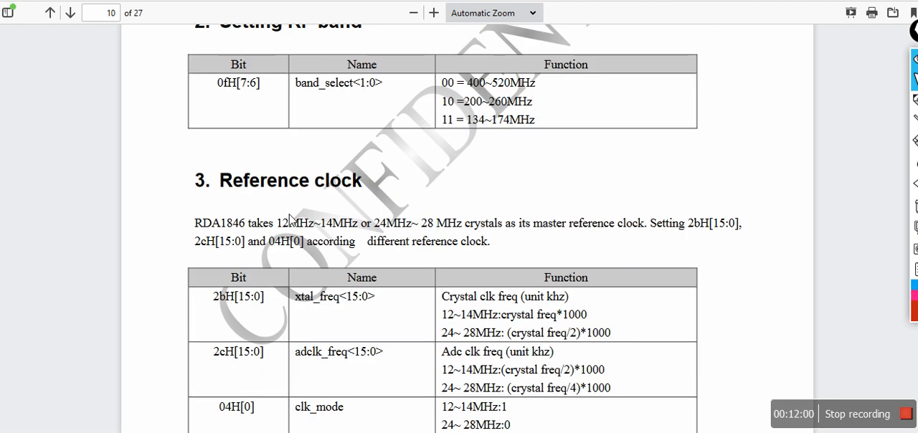
pyautogui.moveTo(271, 230)
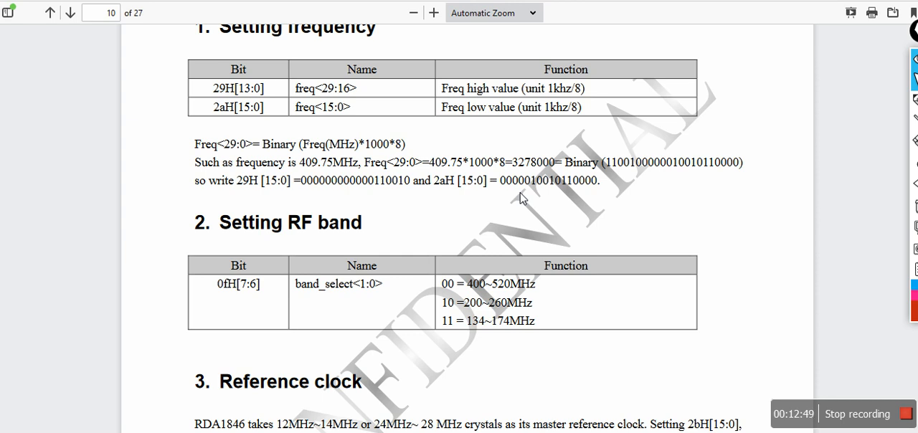
pyautogui.moveTo(404, 177)
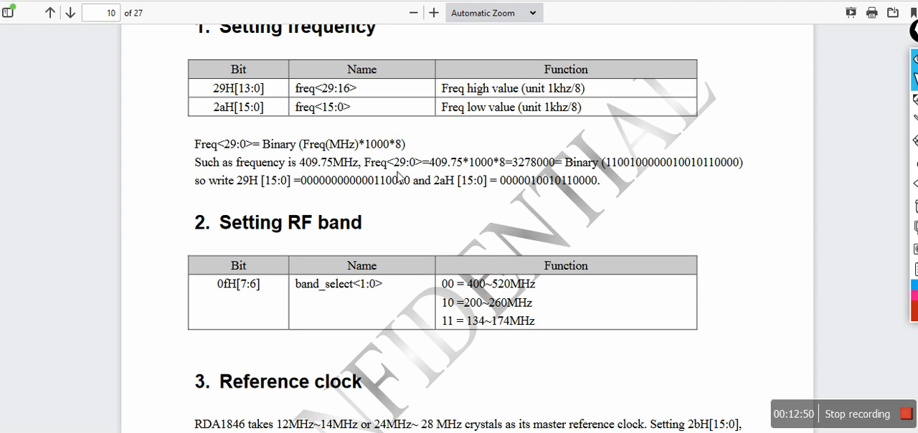
pyautogui.moveTo(479, 231)
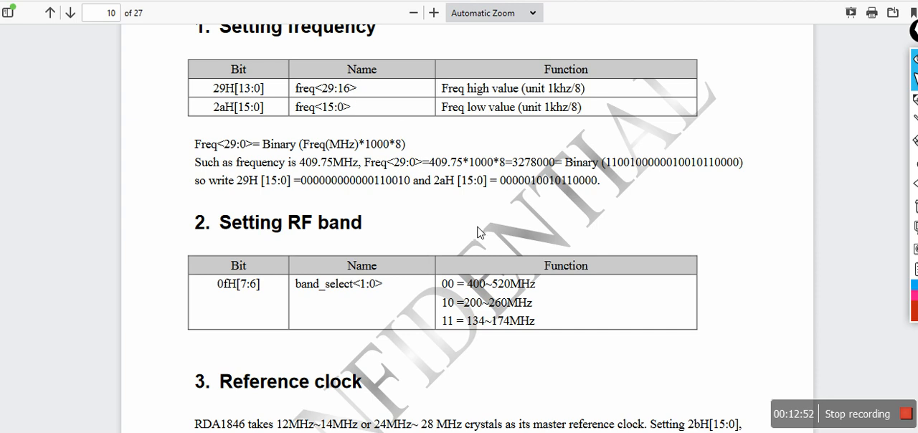
pyautogui.scroll(-3)
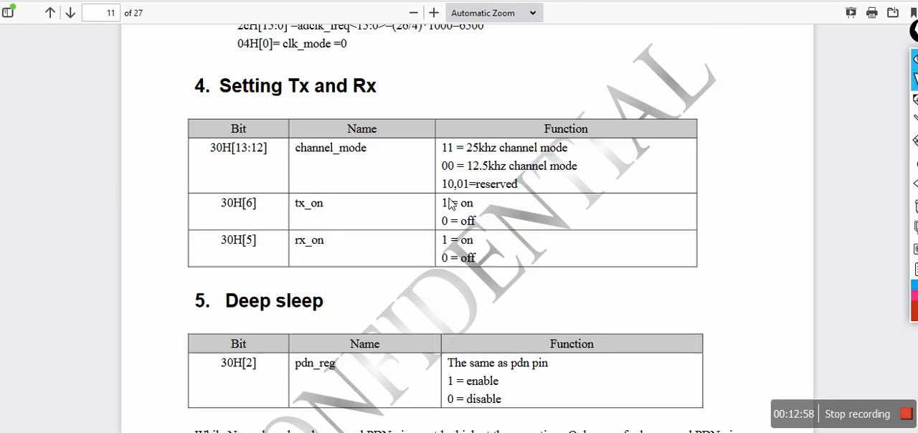
# - Page through the subaudio, tail-noise and DTMF tables, ending on page 13's squelch open/shut thresholds
pyautogui.scroll(-3)
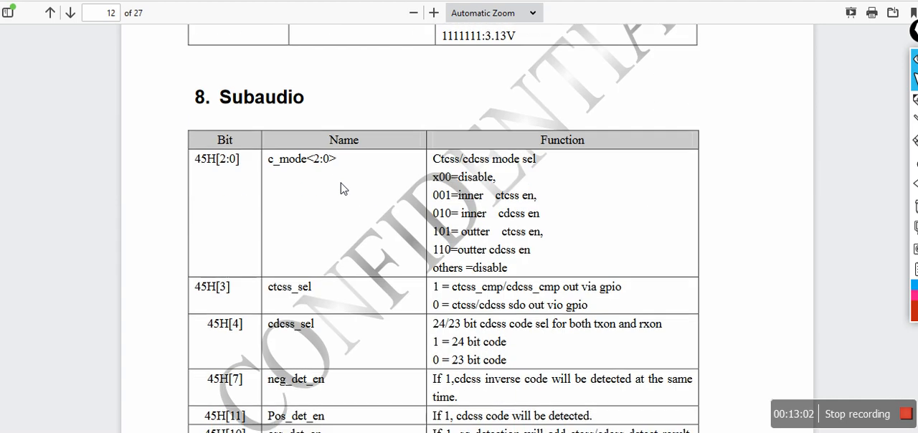
pyautogui.scroll(-3)
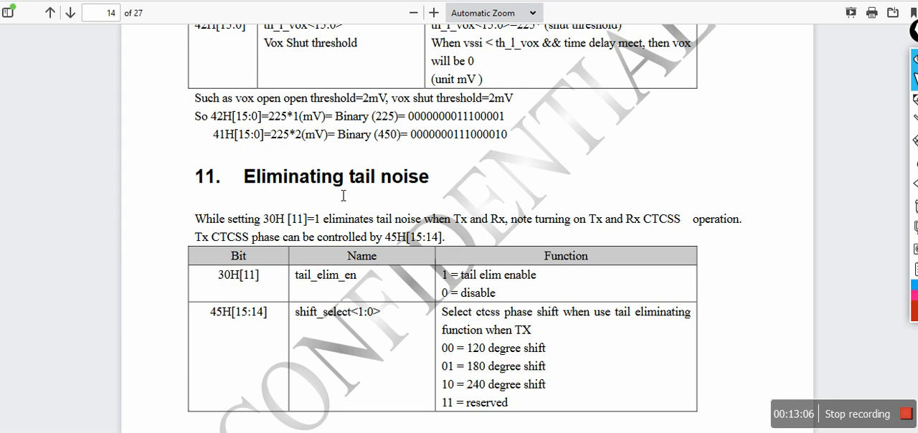
pyautogui.moveTo(405, 179)
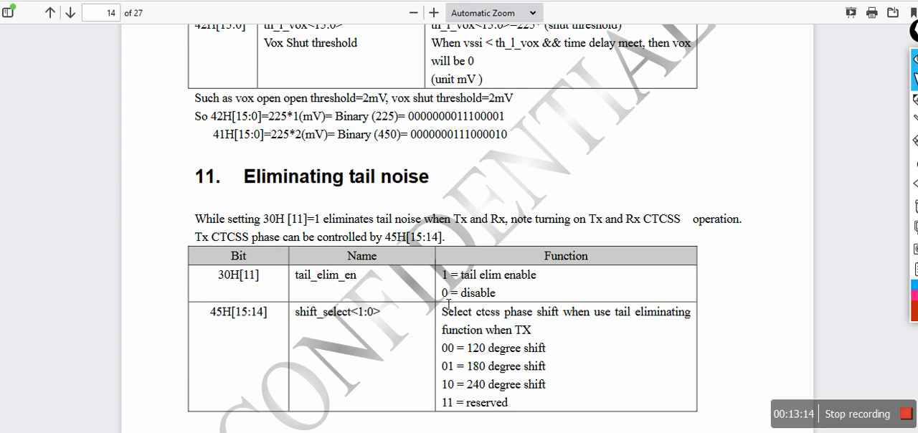
pyautogui.scroll(-3)
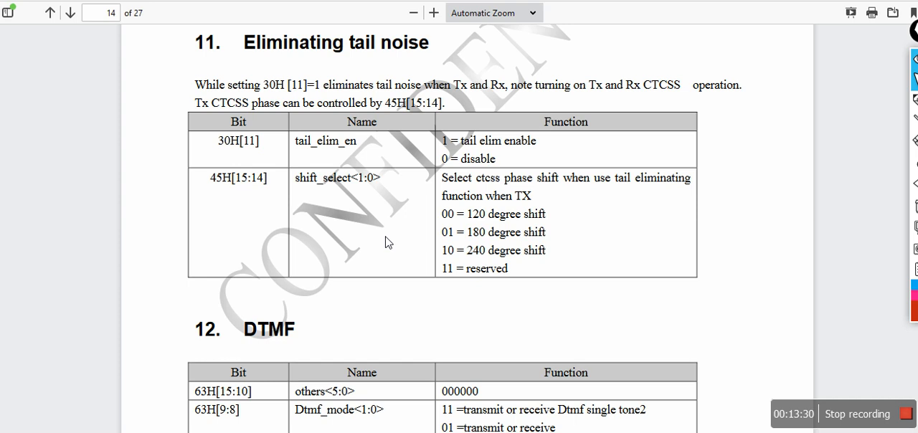
pyautogui.moveTo(405, 198)
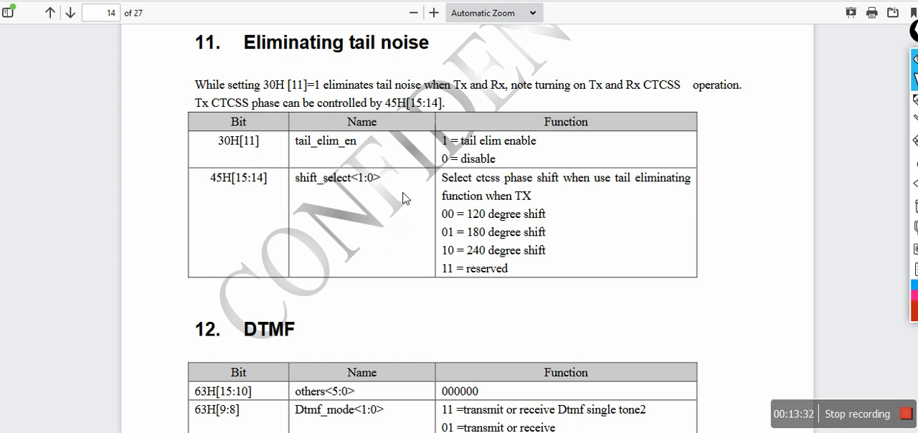
pyautogui.moveTo(418, 145)
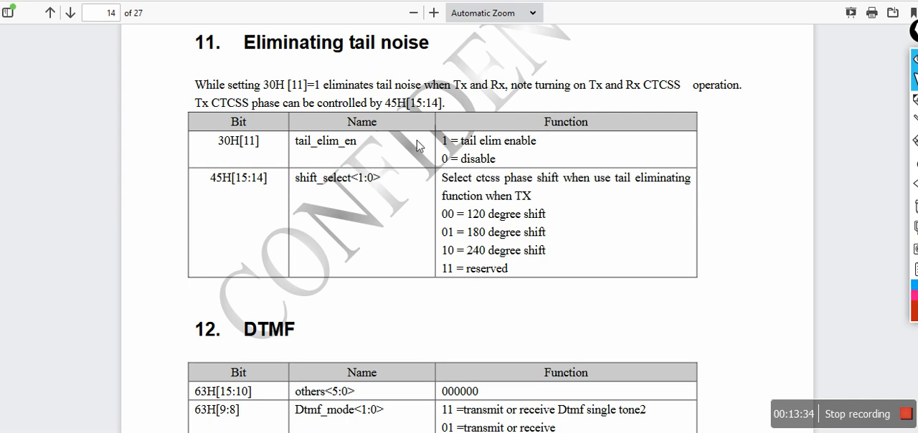
pyautogui.scroll(-3)
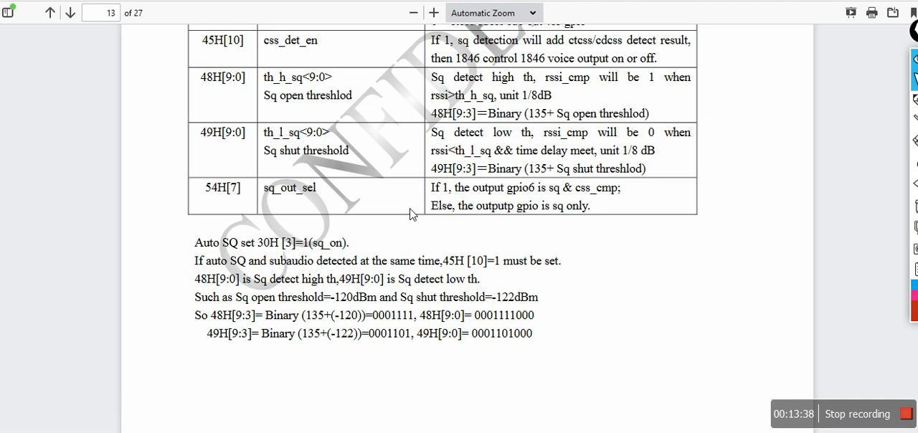
# - Return to the RDA1846 datasheet, revisit Figure 8.1, and land on page 9's Table 7-1
pyautogui.click(49, 15)
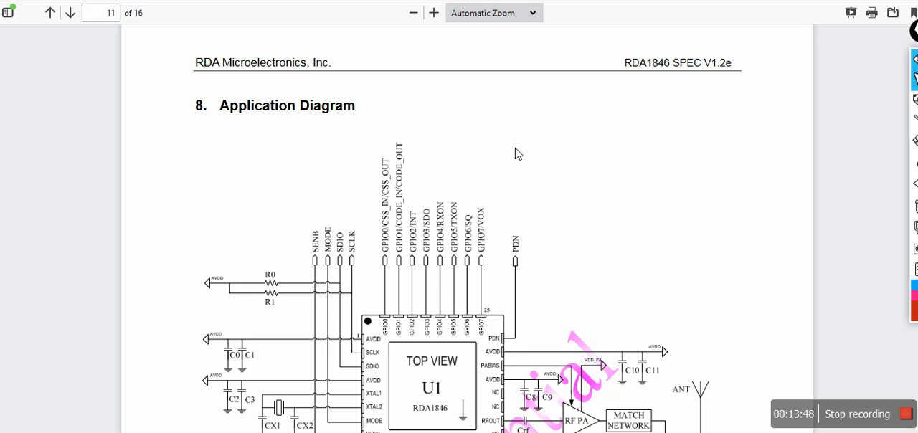
pyautogui.scroll(-3)
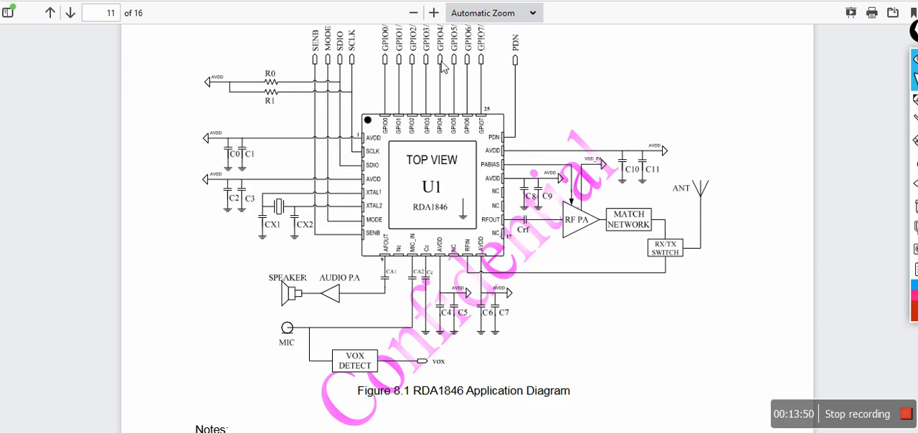
pyautogui.moveTo(606, 122)
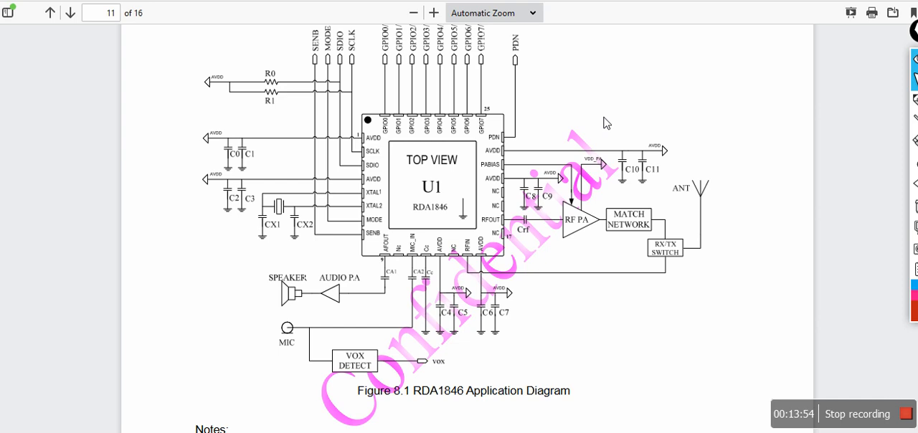
pyautogui.moveTo(585, 133)
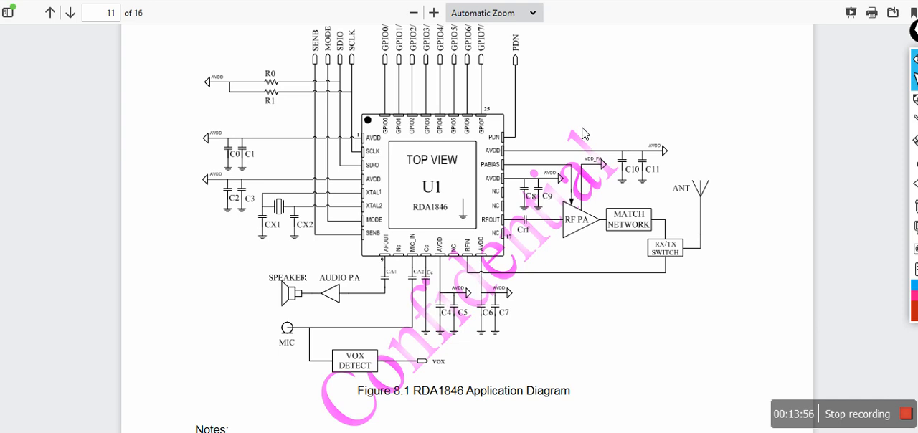
pyautogui.moveTo(398, 263)
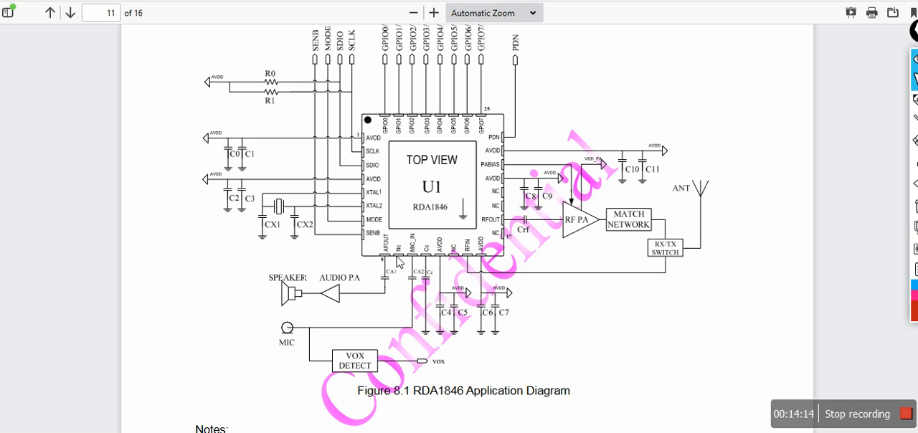
pyautogui.moveTo(411, 221)
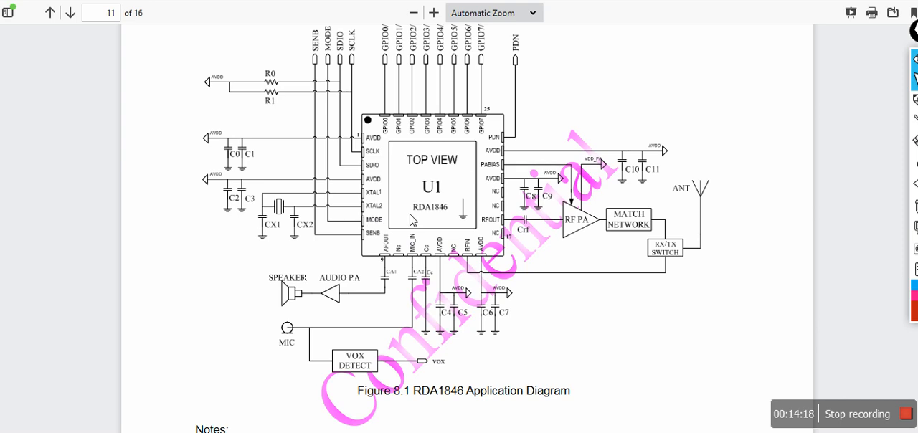
pyautogui.click(50, 15)
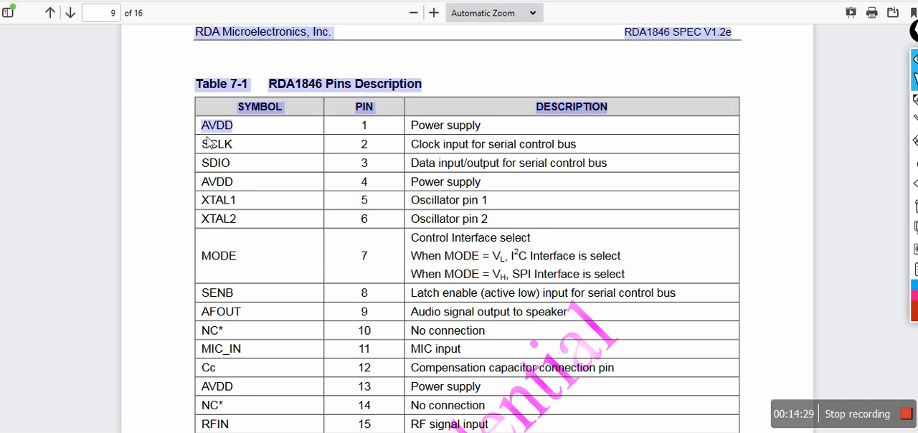
# - Scroll Table 7-1 and briefly select the pin rows from SDIO to MIC_IN
pyautogui.click(205, 128)
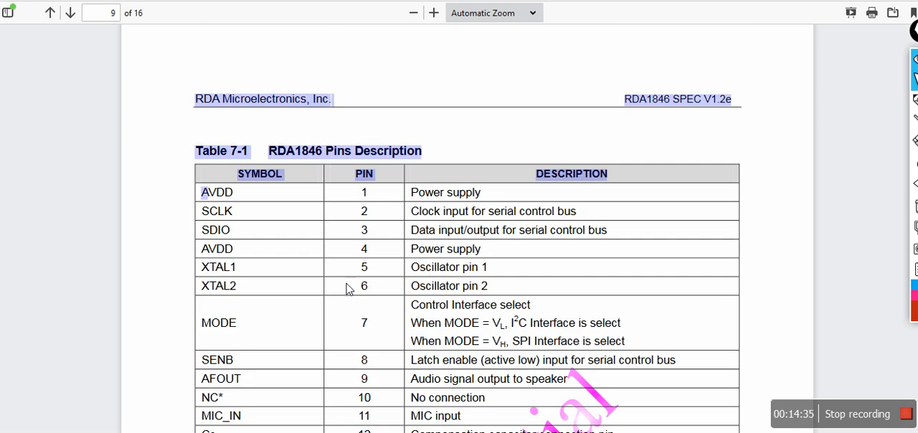
pyautogui.moveTo(201, 289)
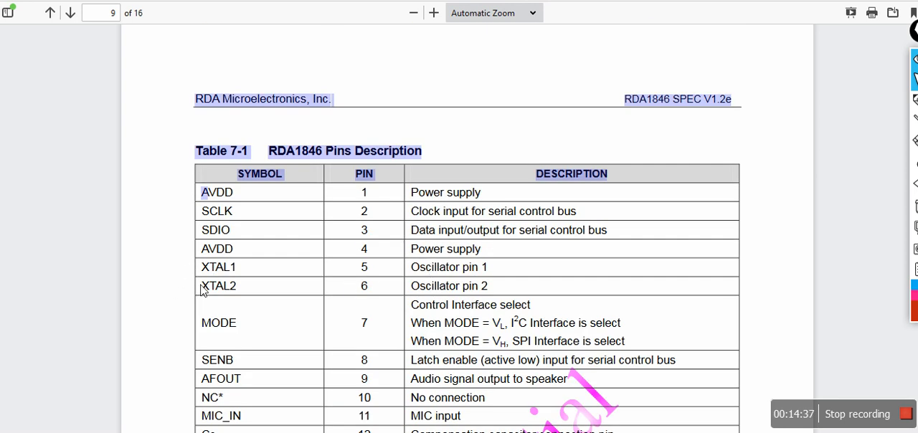
pyautogui.scroll(-3)
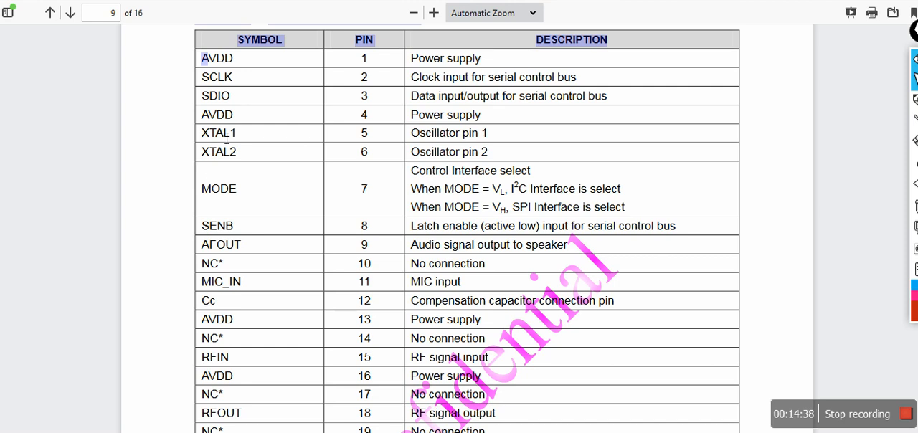
pyautogui.moveTo(415, 260)
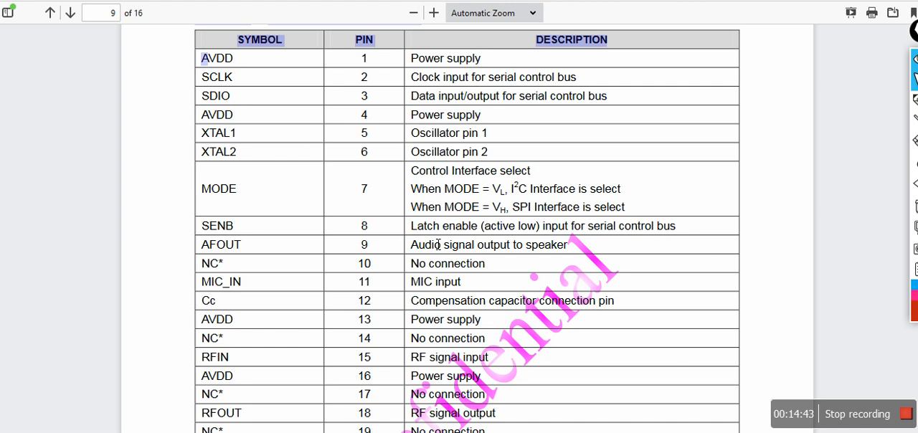
pyautogui.moveTo(389, 143)
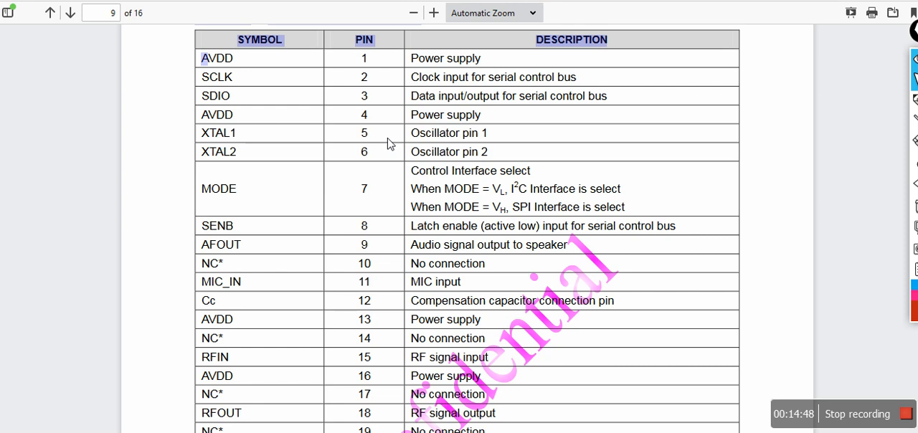
pyautogui.scroll(-3)
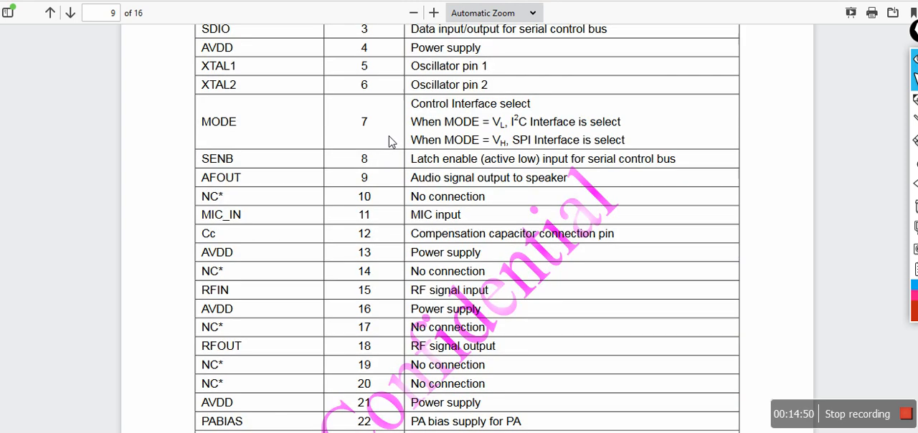
pyautogui.moveTo(469, 221)
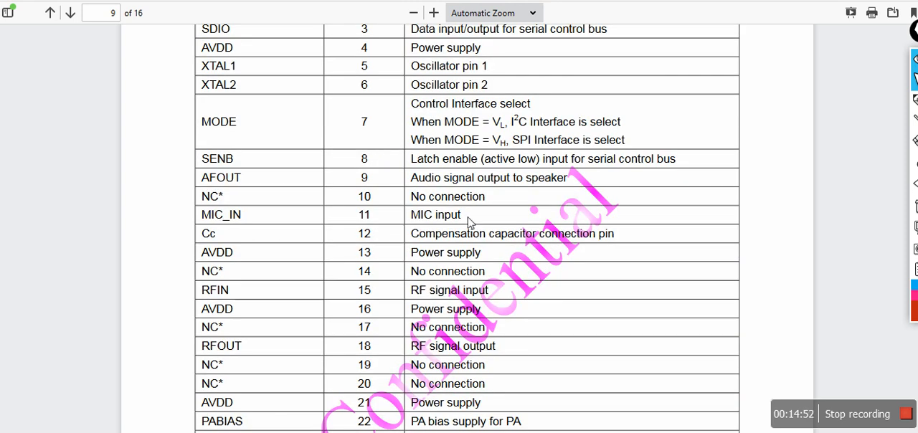
pyautogui.moveTo(215, 29); pyautogui.dragTo(469, 215)
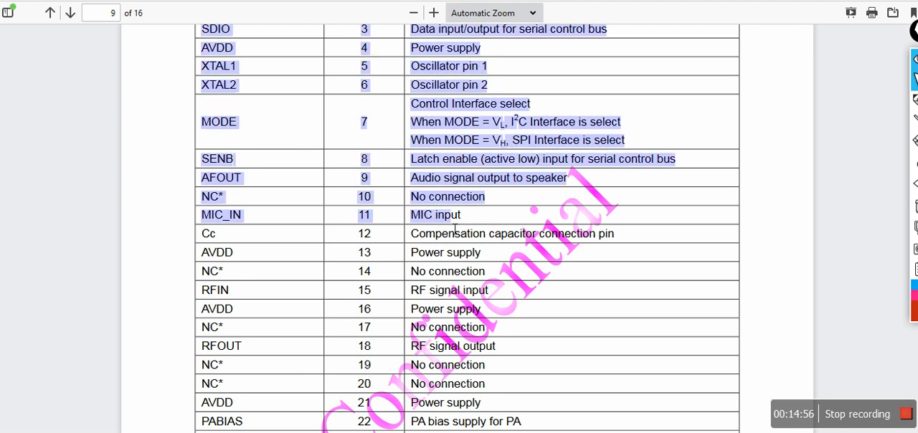
pyautogui.click(471, 219)
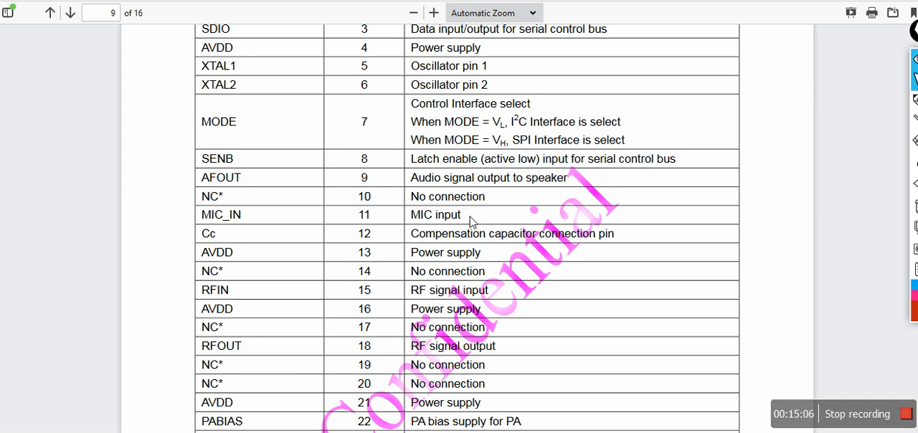
# - Scroll past the GPIO pin rows onto page 10 of the datasheet
pyautogui.scroll(-3)
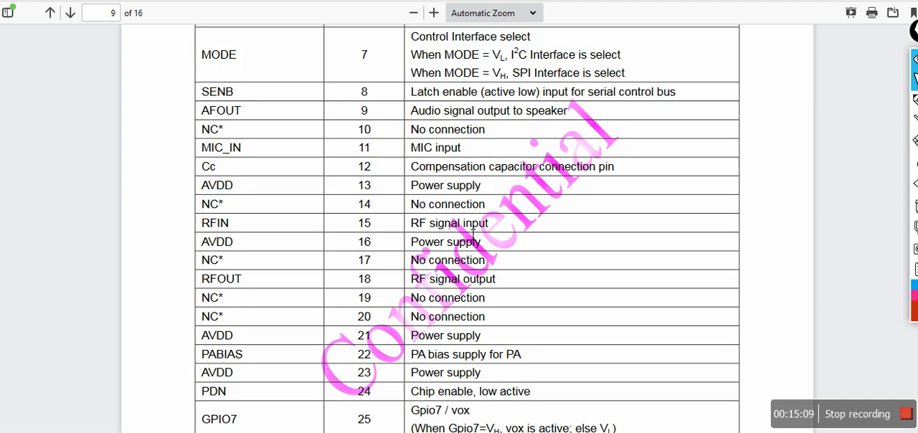
pyautogui.scroll(-3)
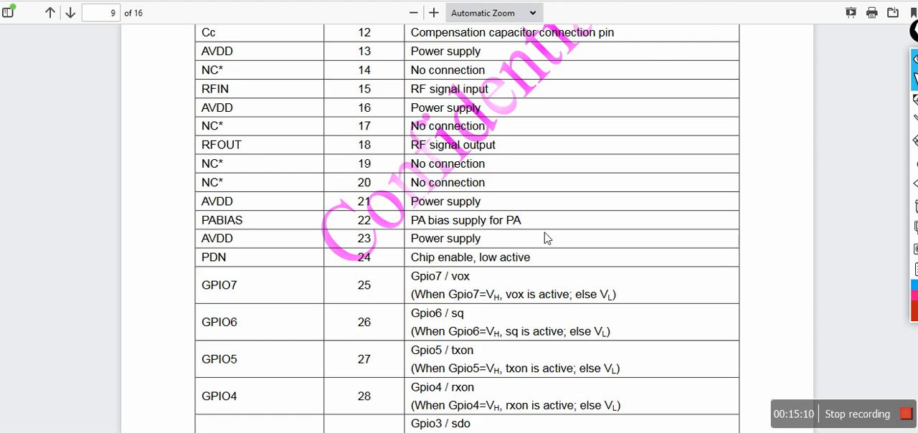
pyautogui.scroll(-3)
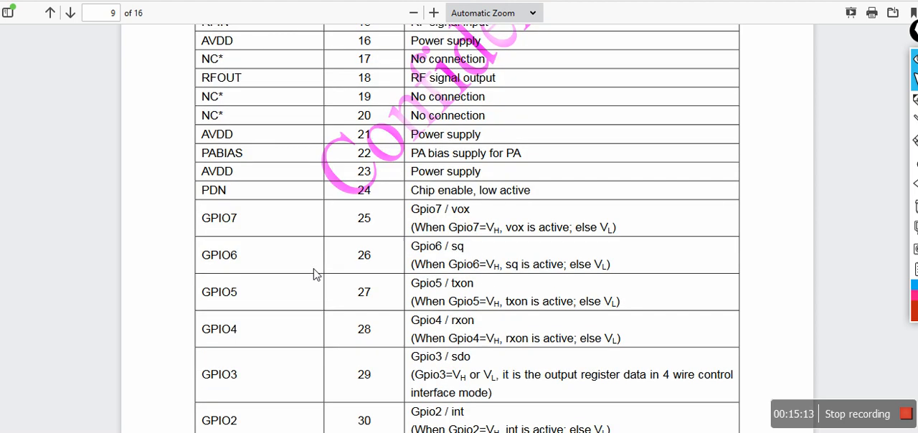
pyautogui.scroll(-3)
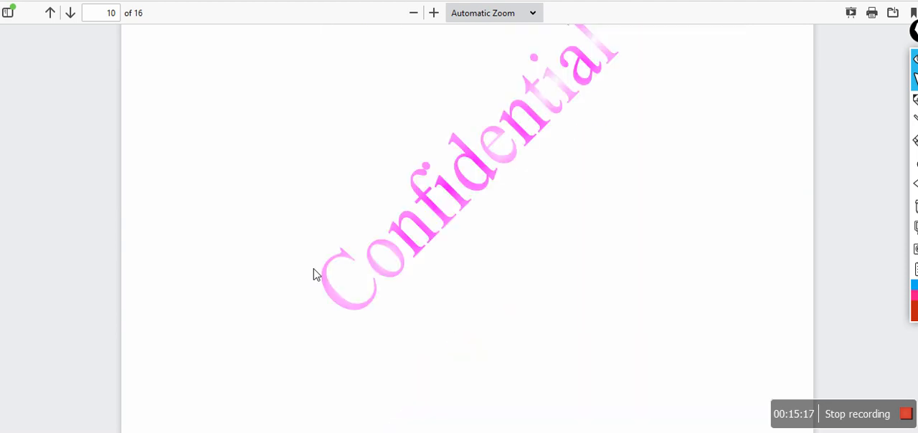
# - Scroll past Figure 8.1 to page 11's Notes and highlight AVDD in note 2
pyautogui.click(69, 14)
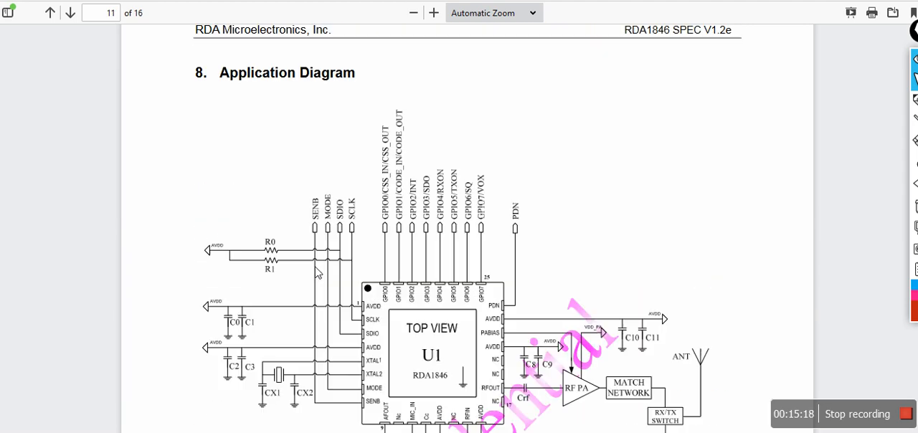
pyautogui.scroll(-3)
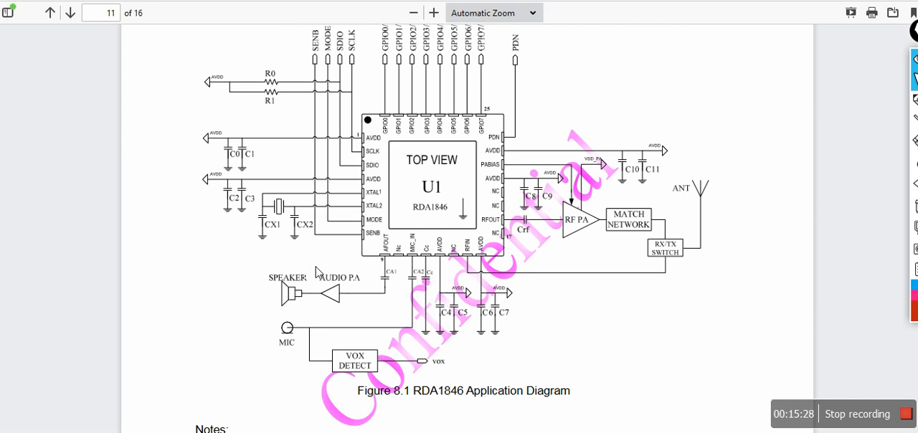
pyautogui.moveTo(284, 230)
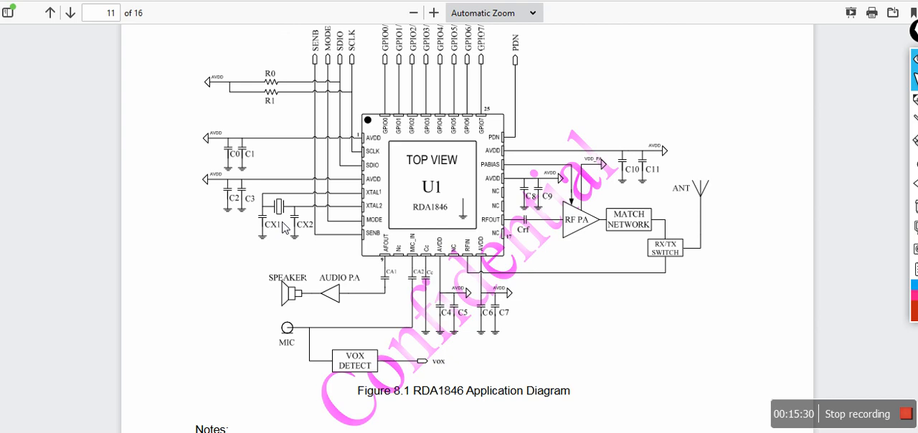
pyautogui.scroll(-3)
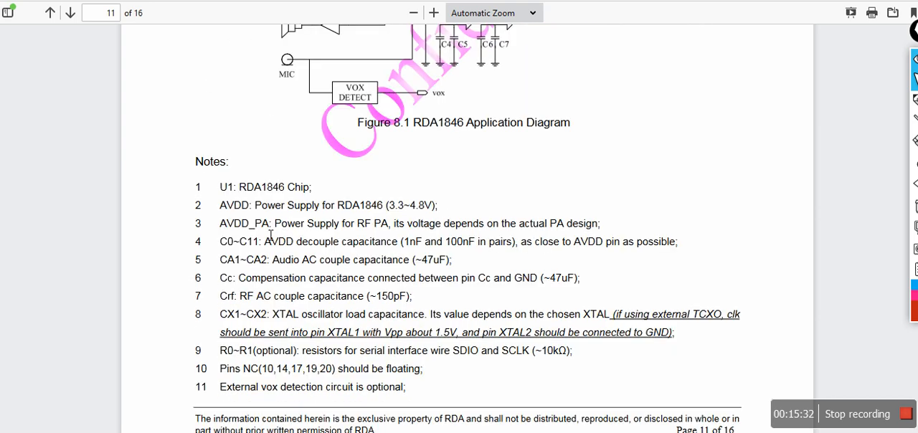
pyautogui.moveTo(345, 228)
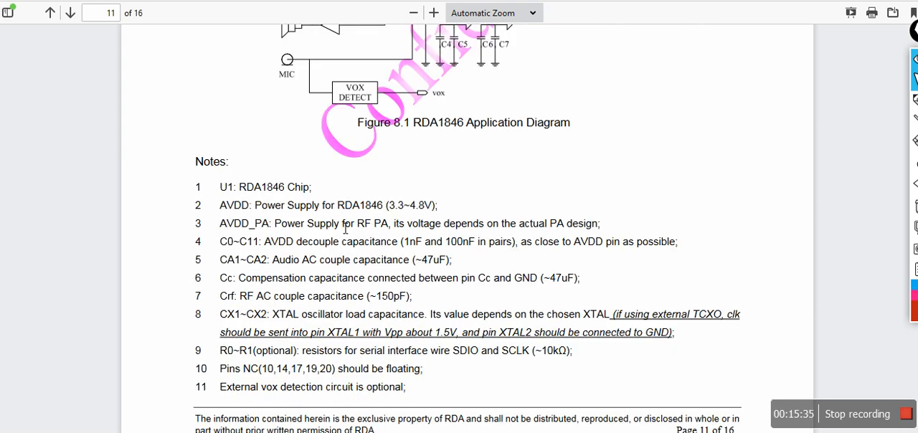
pyautogui.doubleClick(236, 205)
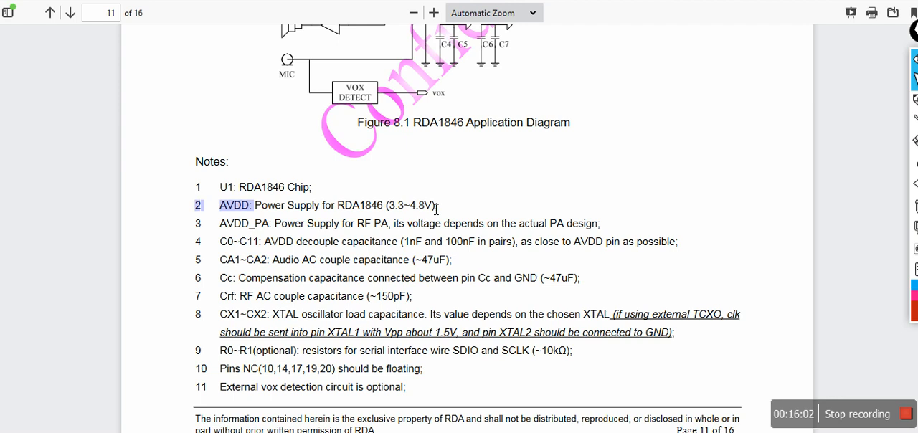
pyautogui.moveTo(755, 397)
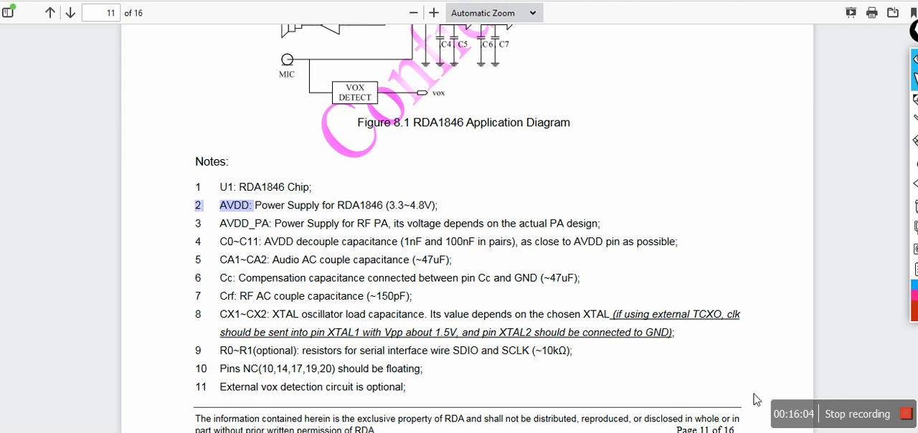